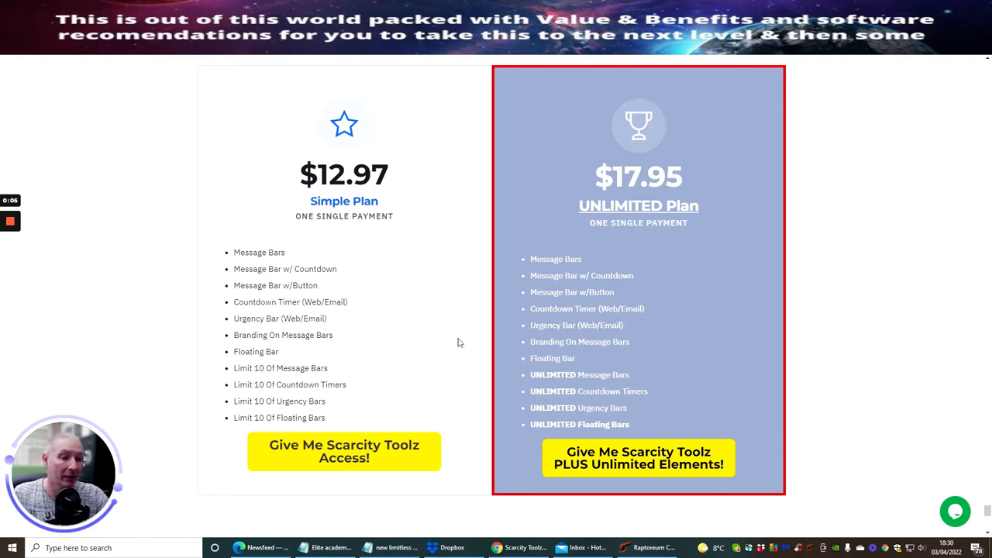
pyautogui.moveTo(388, 375)
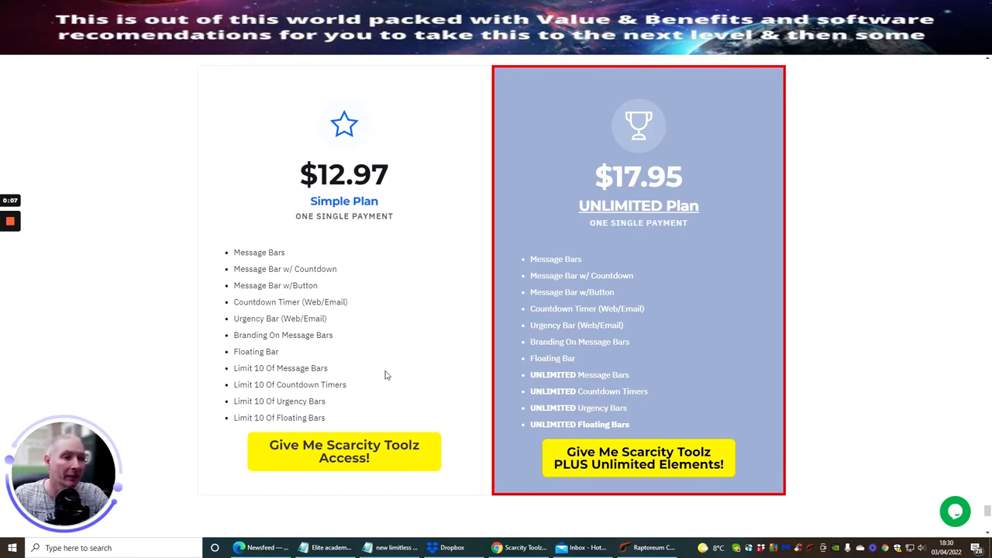
pyautogui.moveTo(369, 321)
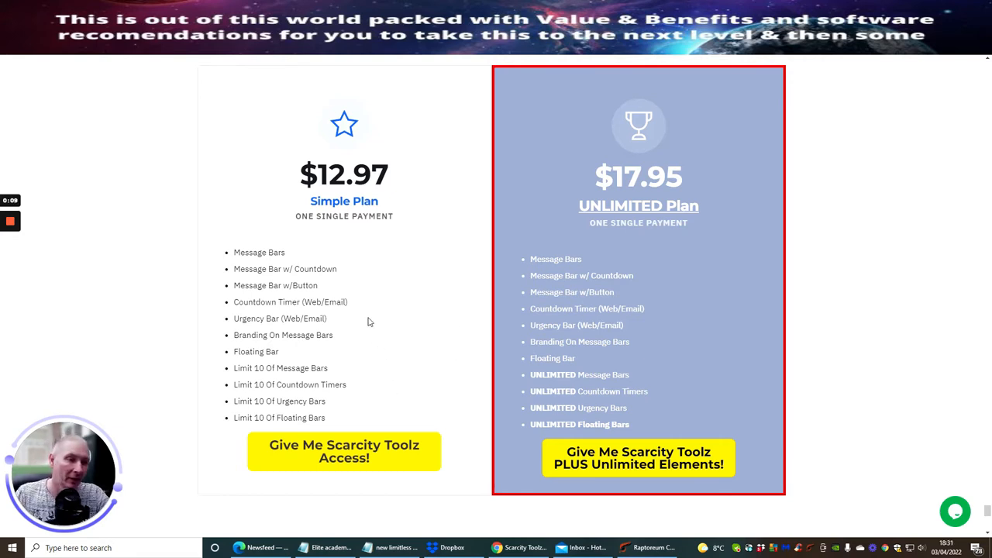
pyautogui.moveTo(408, 314)
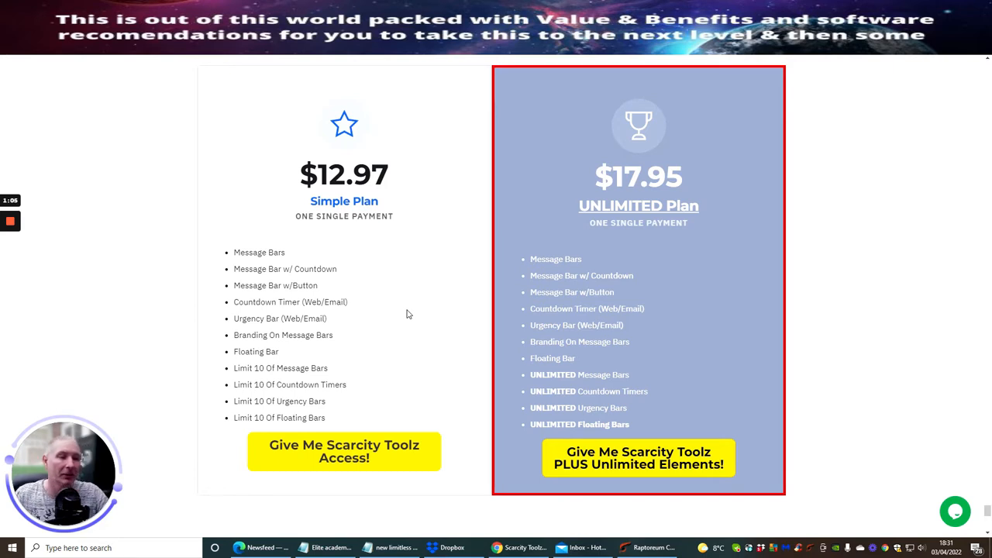
pyautogui.moveTo(287, 391)
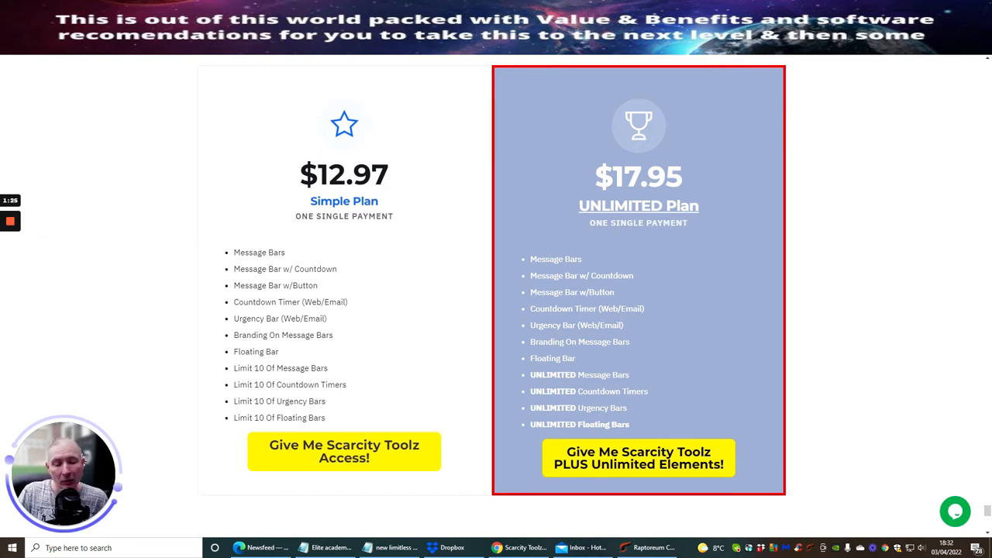
pyautogui.moveTo(716, 314)
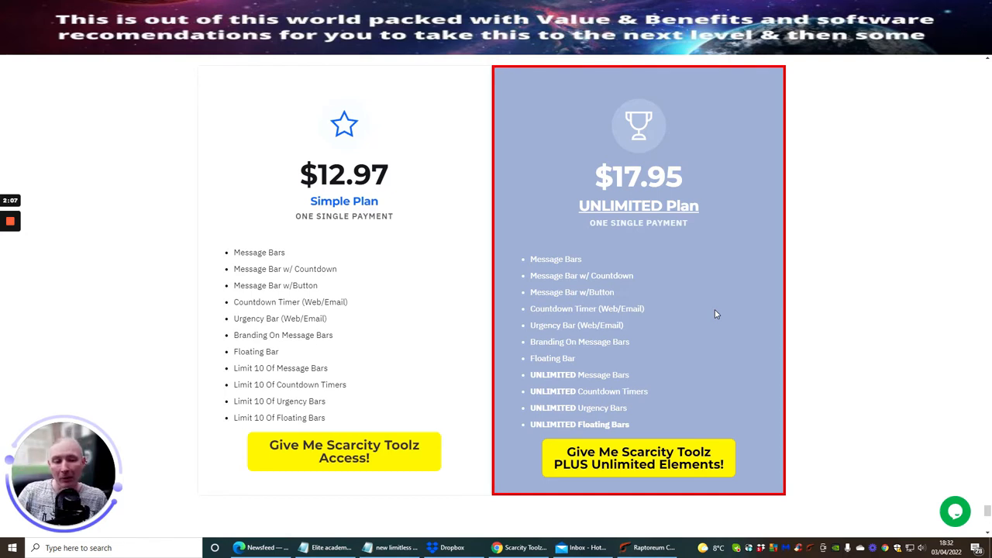
pyautogui.moveTo(461, 398)
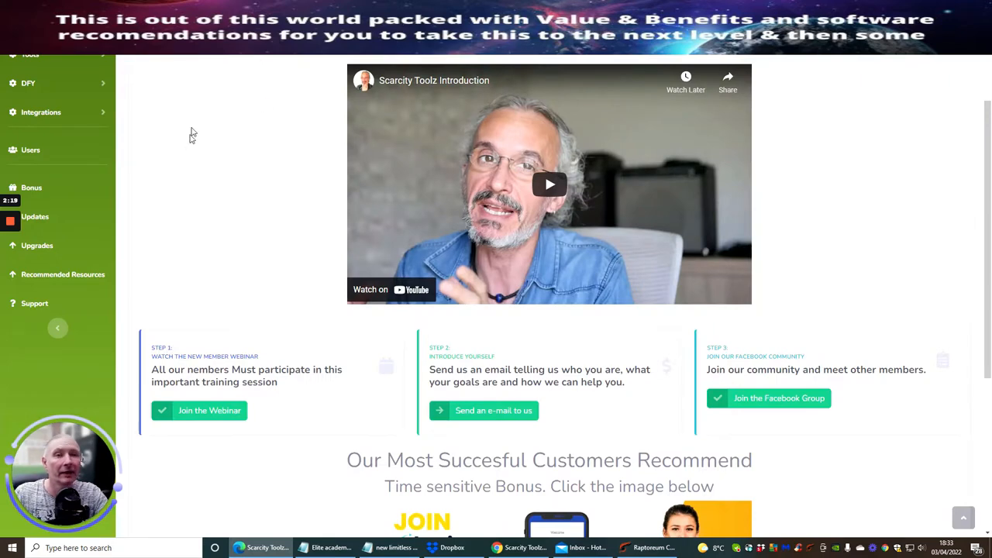
# Step: Play the Scarcity Toolz Introduction video on the members dashboard and dismiss the More videos panel
pyautogui.scroll(3)
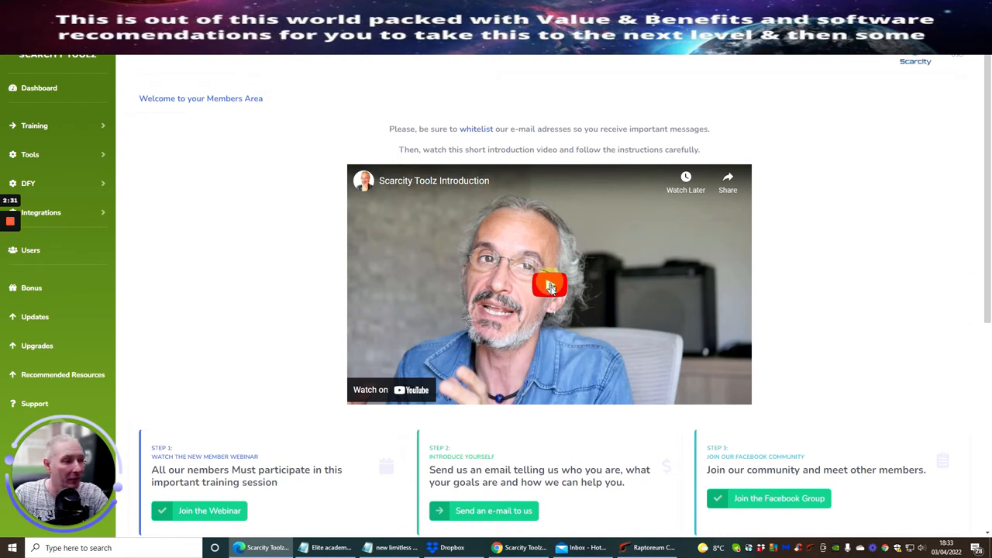
pyautogui.click(548, 283)
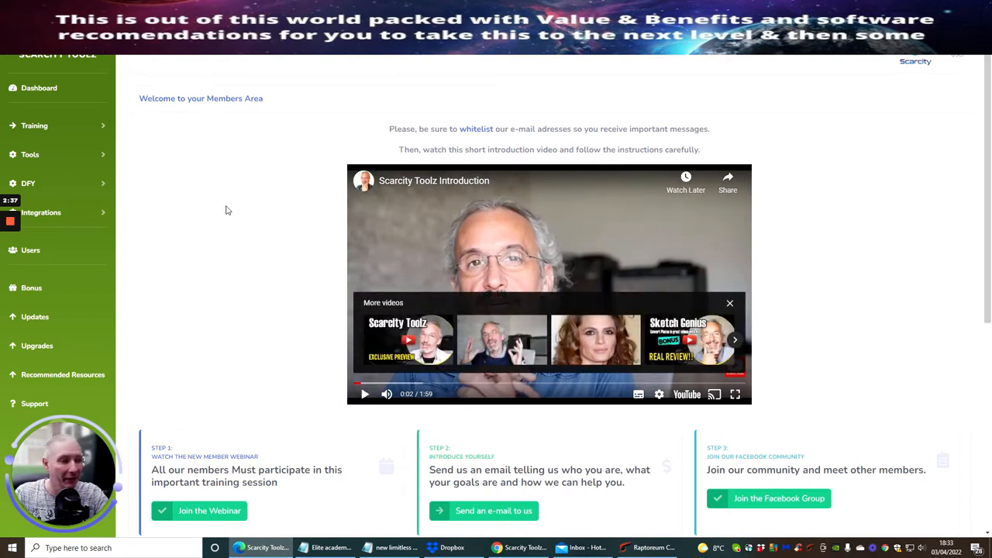
pyautogui.moveTo(716, 323)
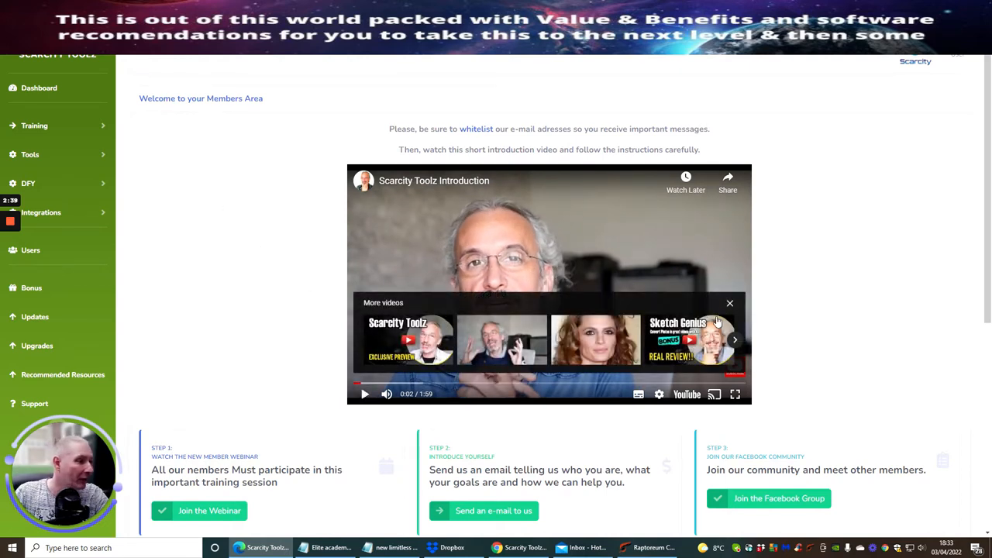
pyautogui.click(729, 303)
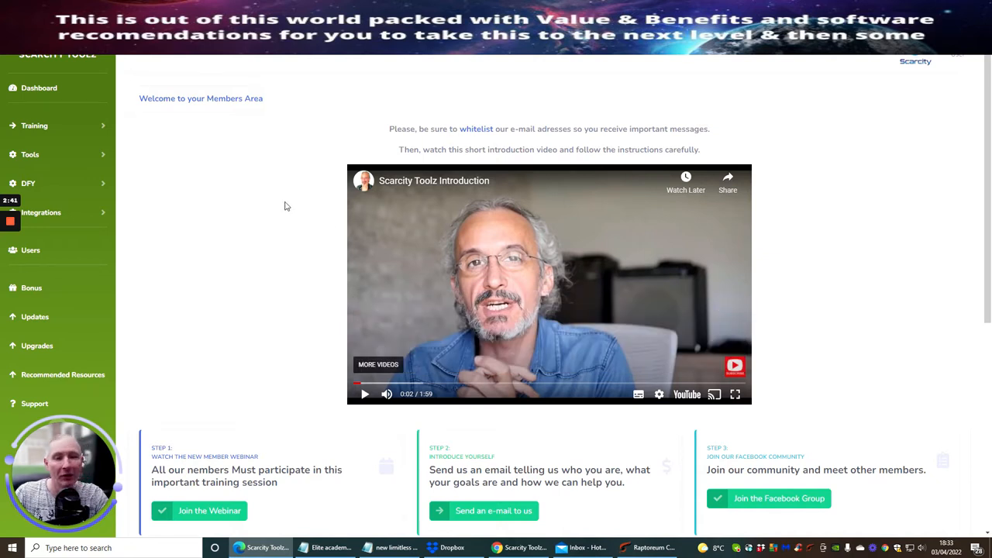
pyautogui.moveTo(259, 230)
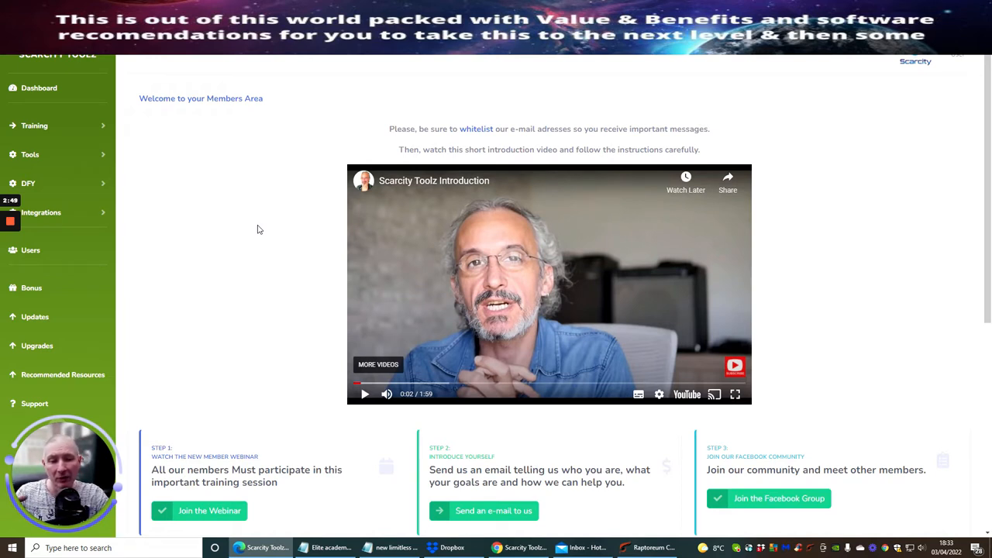
pyautogui.moveTo(250, 223)
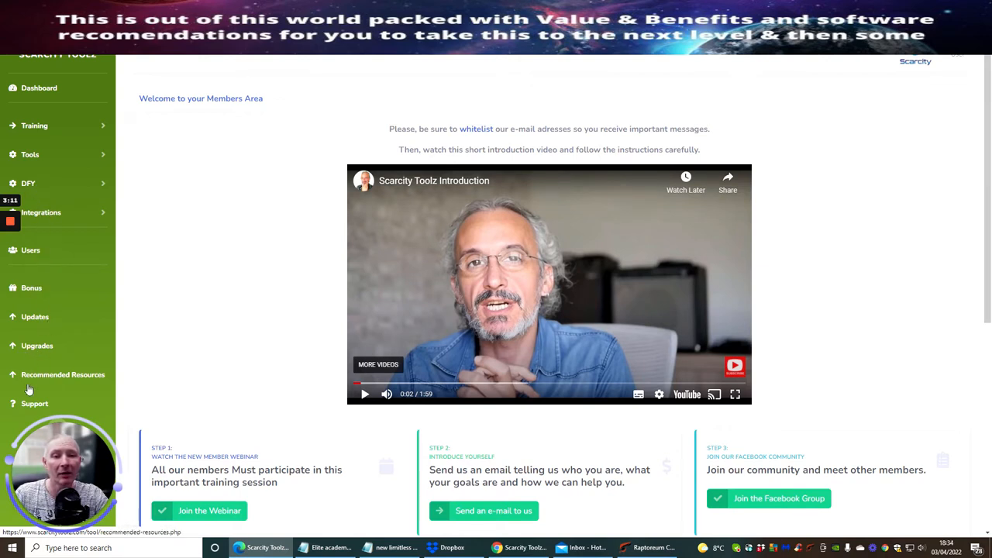
pyautogui.moveTo(238, 277)
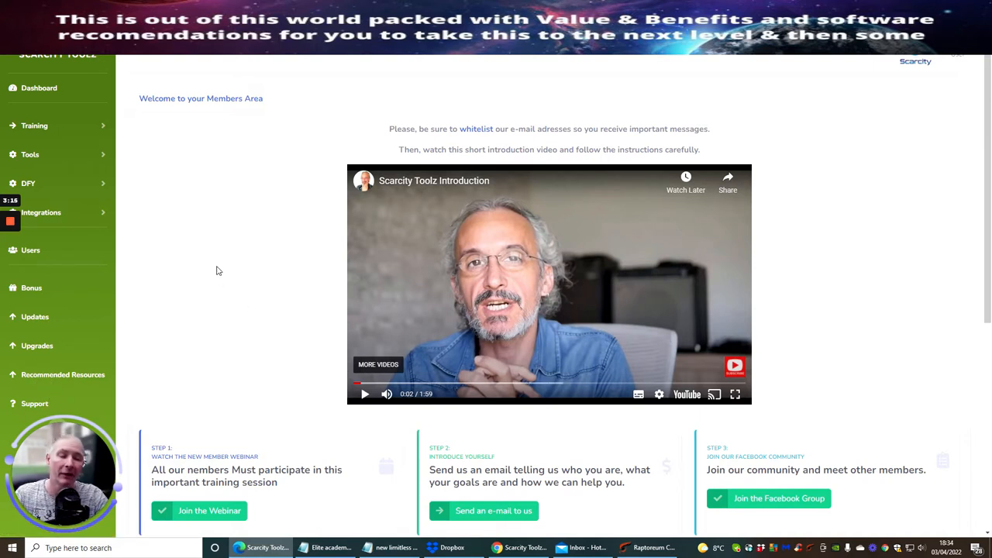
# Step: Scroll the dashboard through the onboarding steps, Evolution bonus and leads counter, then back up
pyautogui.scroll(-3)
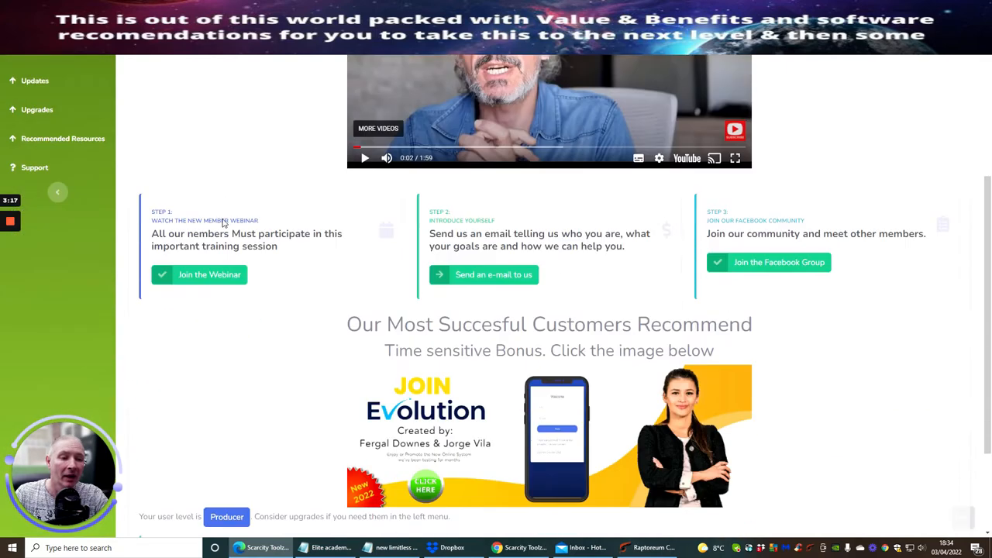
pyautogui.scroll(-3)
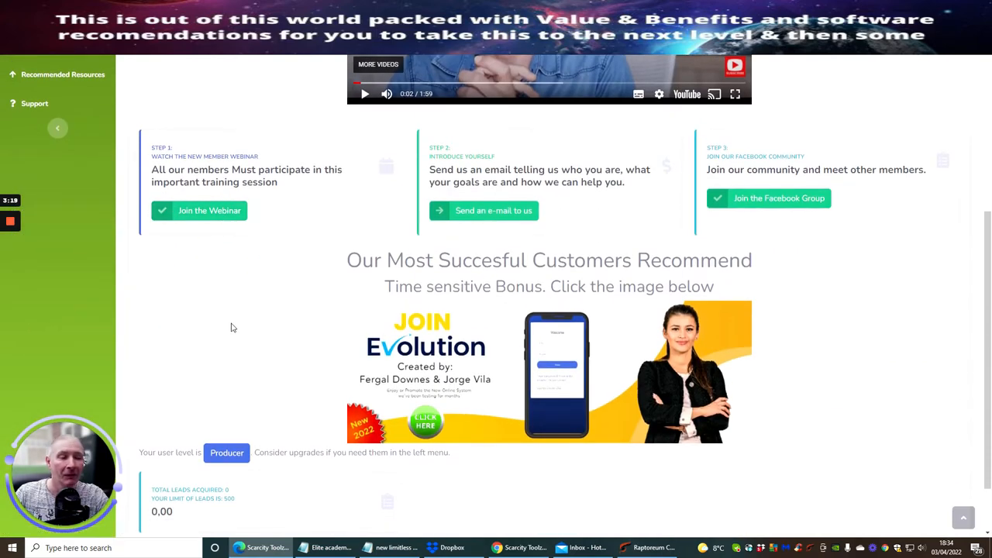
pyautogui.moveTo(229, 272)
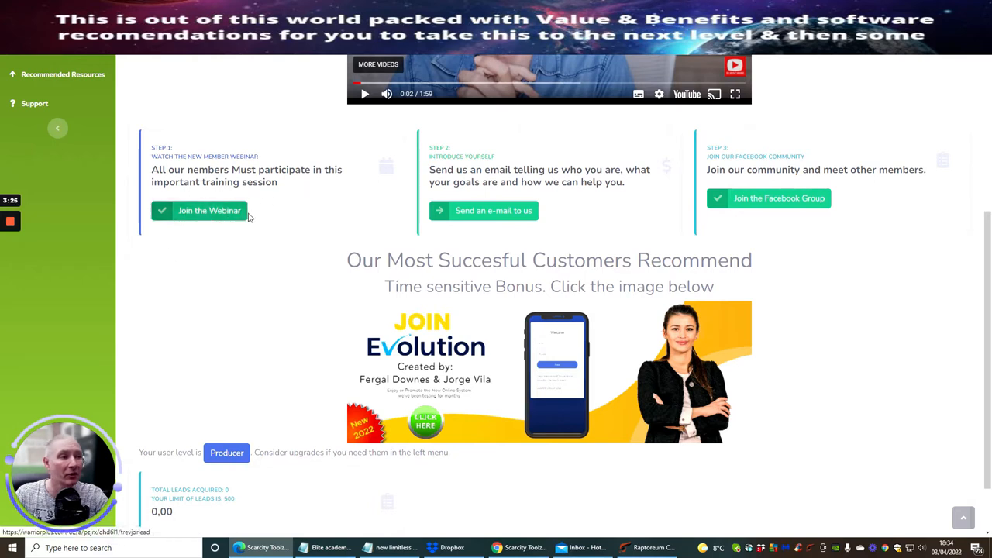
pyautogui.moveTo(295, 225)
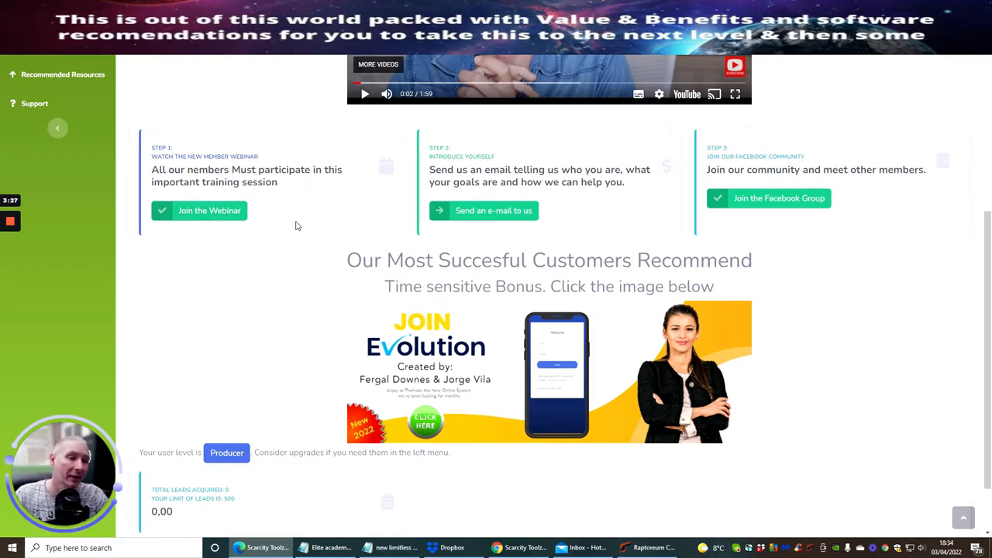
pyautogui.moveTo(290, 289)
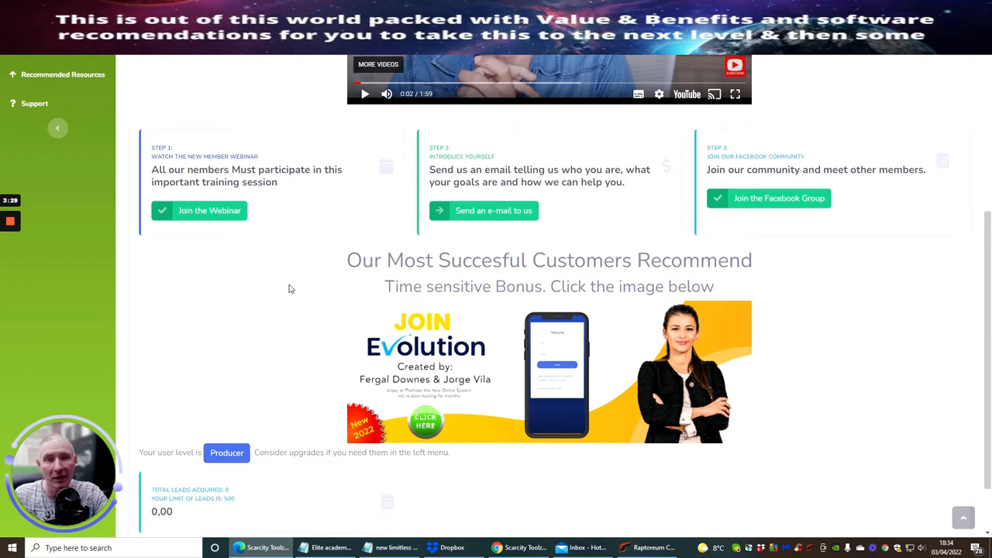
pyautogui.moveTo(261, 306)
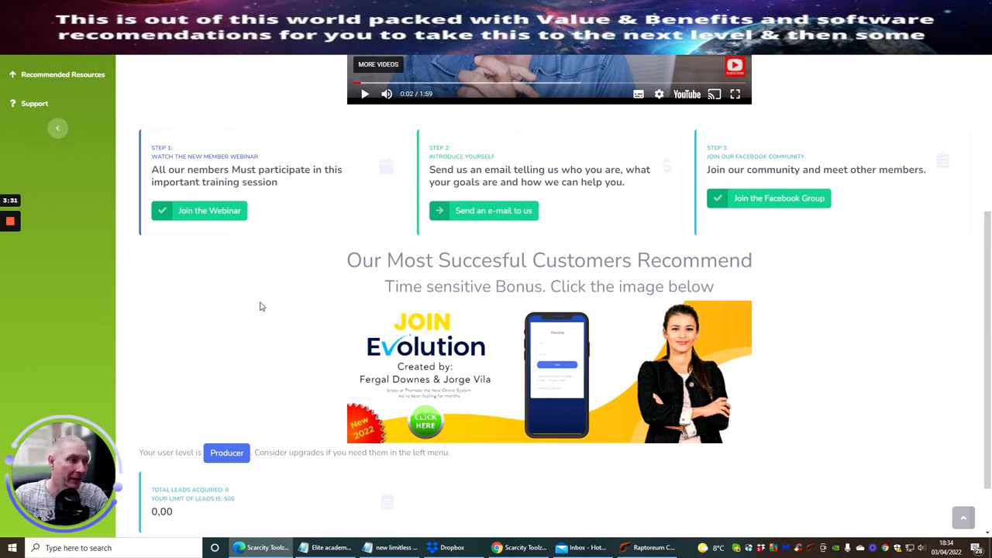
pyautogui.moveTo(240, 316)
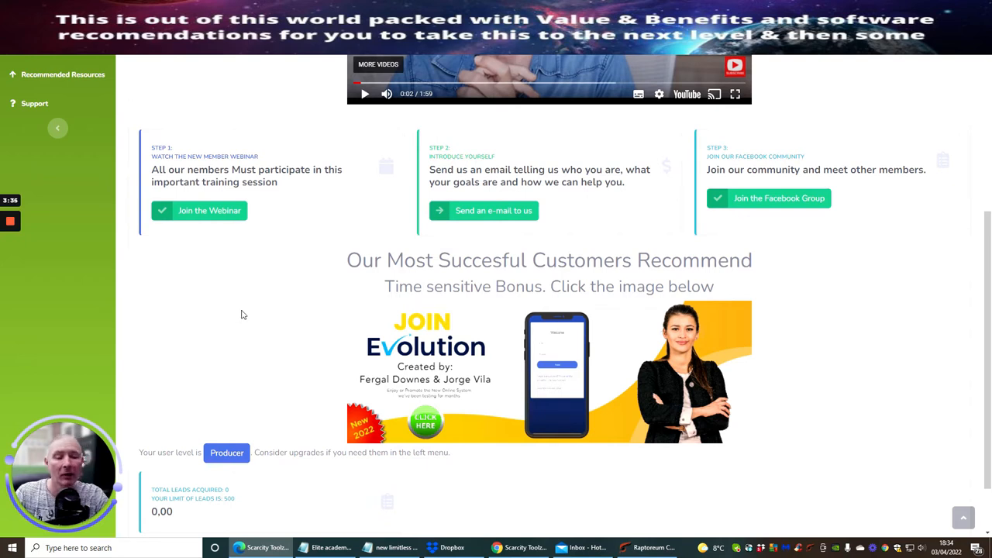
pyautogui.moveTo(240, 340)
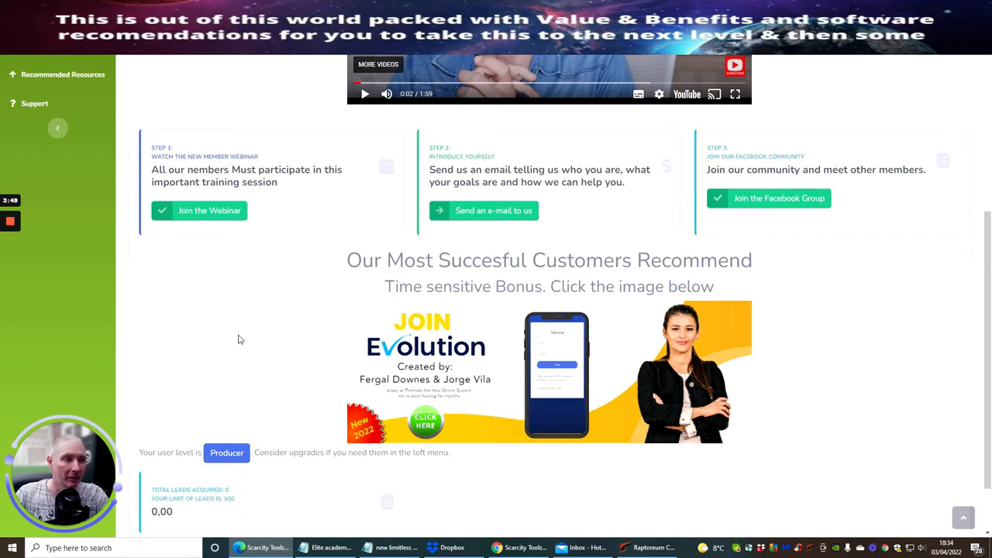
pyautogui.moveTo(233, 335)
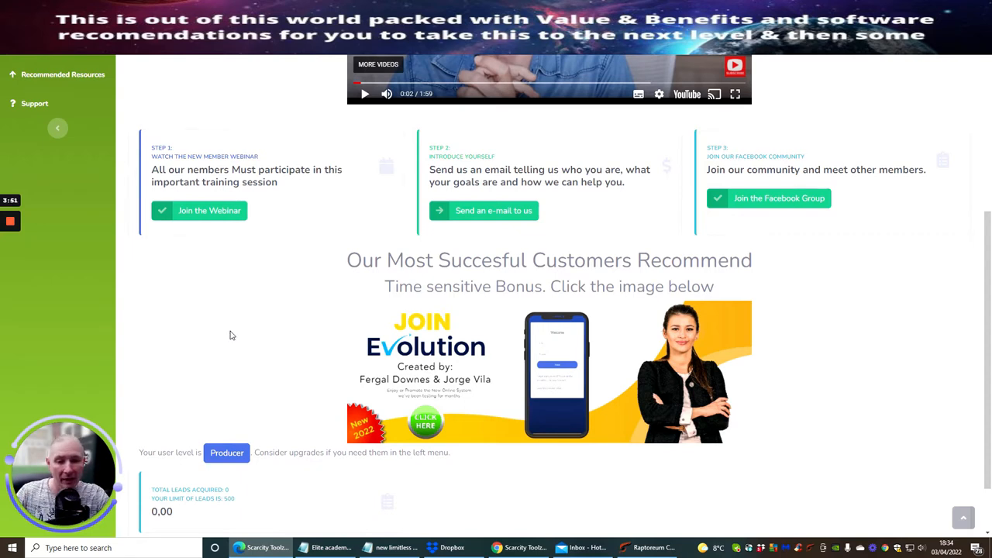
pyautogui.moveTo(891, 372)
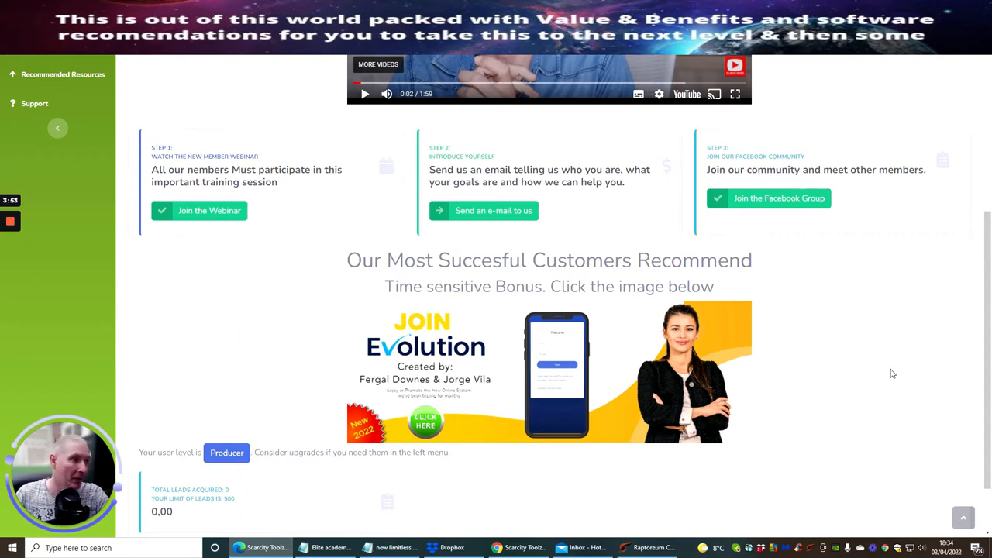
pyautogui.moveTo(886, 379)
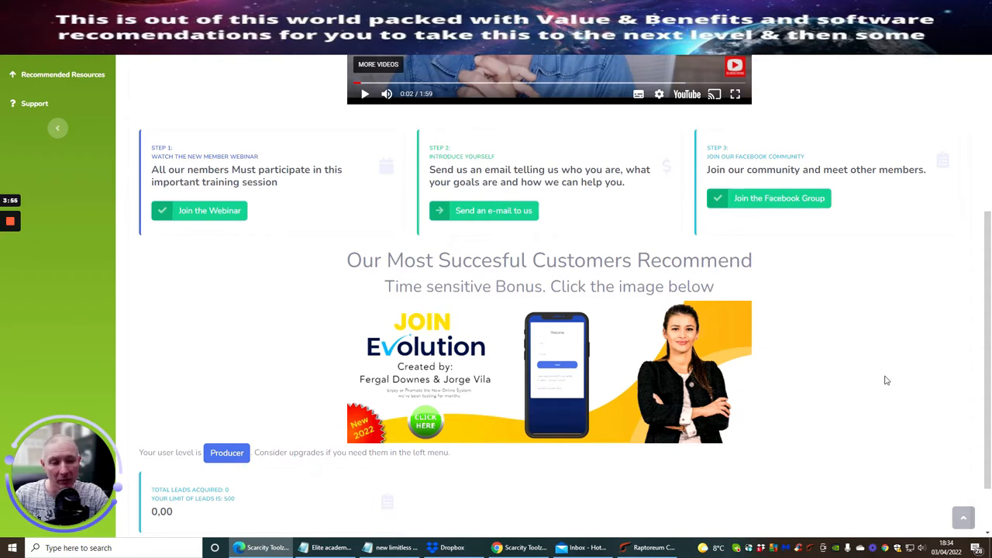
pyautogui.moveTo(498, 158)
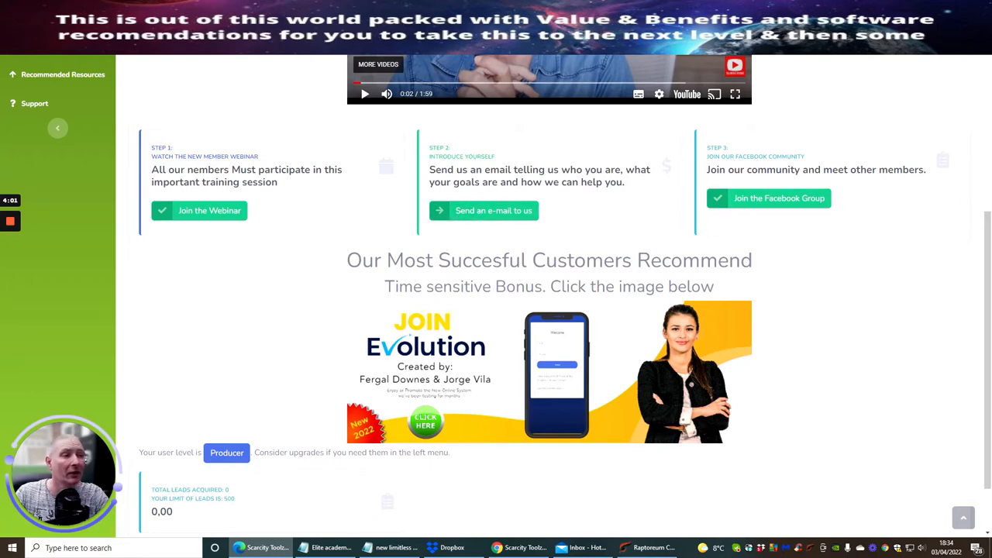
pyautogui.moveTo(618, 231)
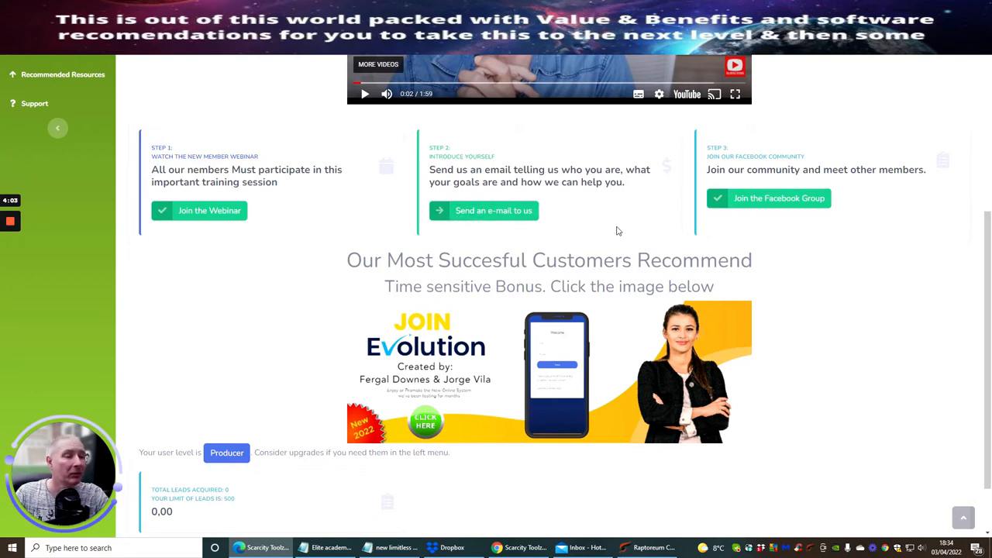
pyautogui.scroll(3)
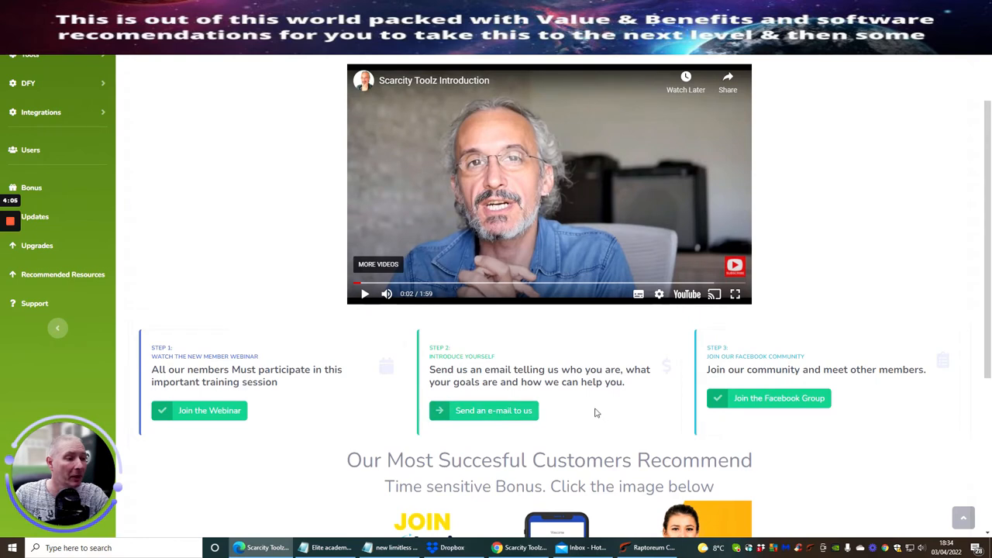
pyautogui.moveTo(758, 420)
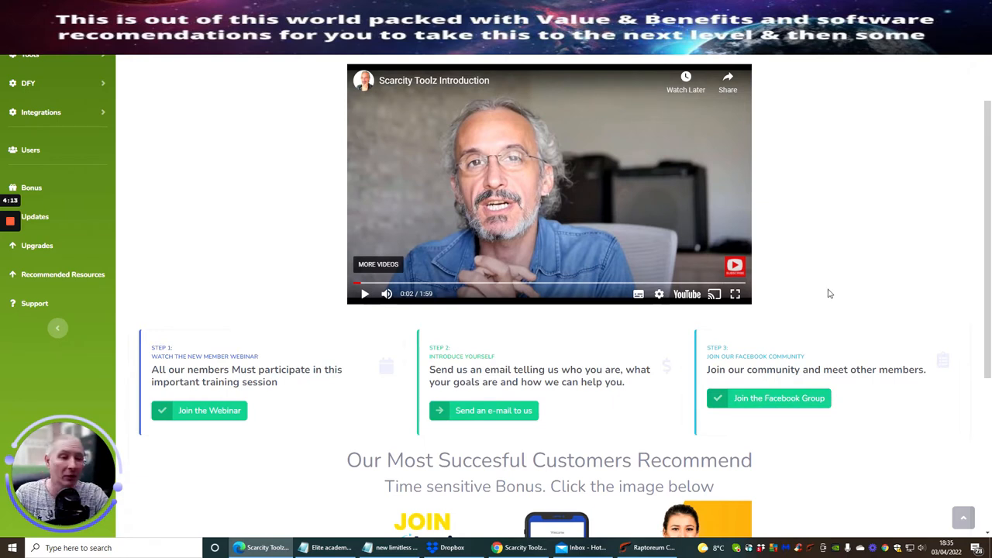
pyautogui.moveTo(835, 256)
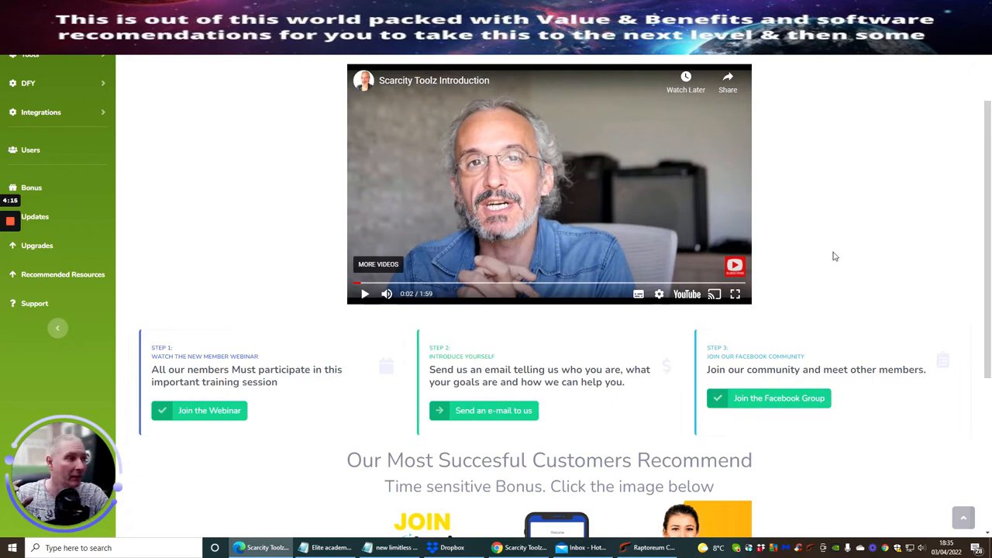
pyautogui.moveTo(825, 239)
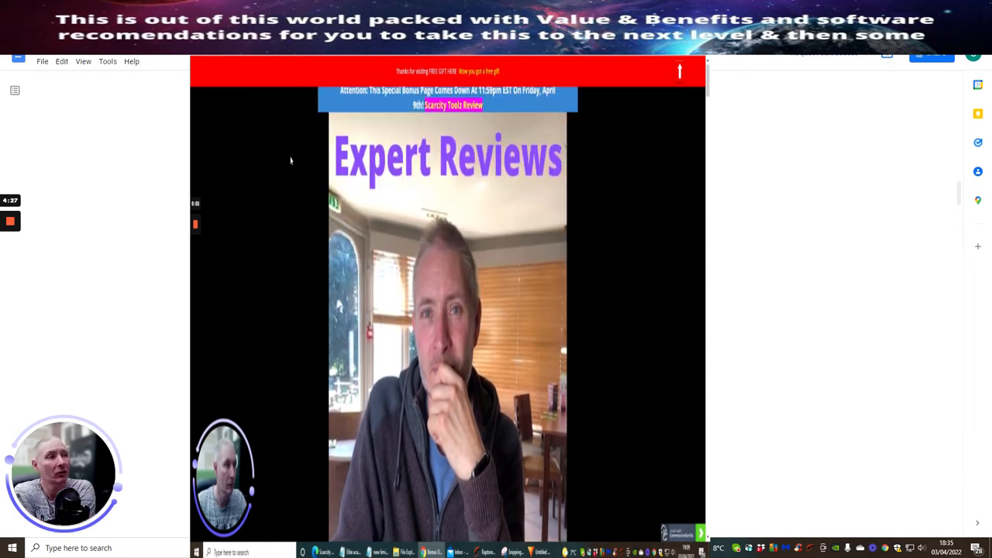
# Step: Scroll the bonus page through the countdown and bonuses #1 to #7, reaching YouTube Rank Kit
pyautogui.scroll(-3)
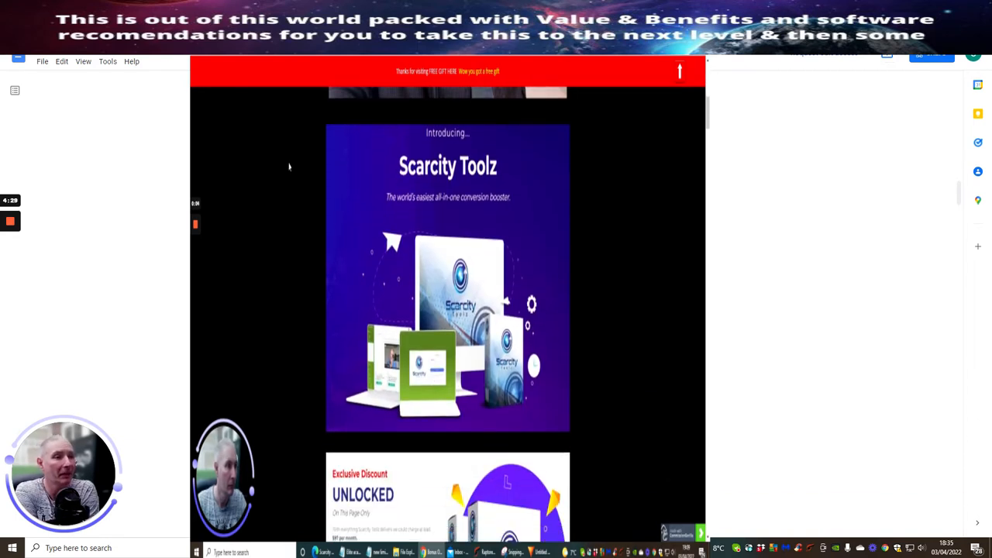
pyautogui.scroll(-3)
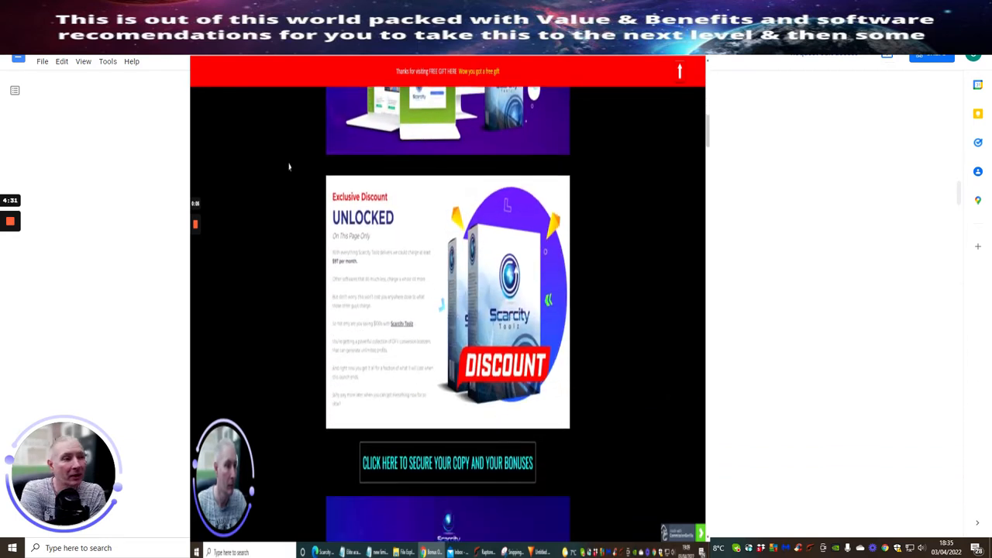
pyautogui.scroll(-3)
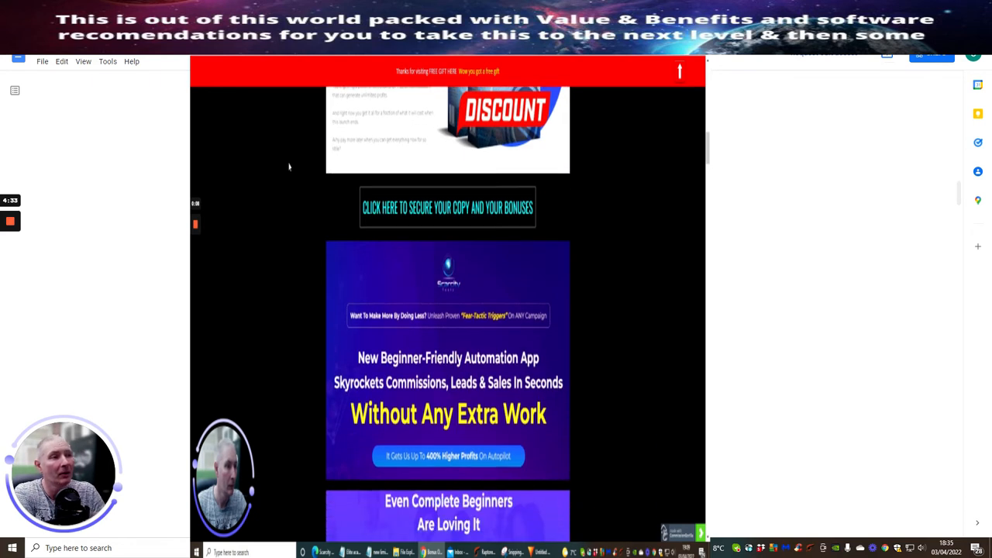
pyautogui.scroll(-3)
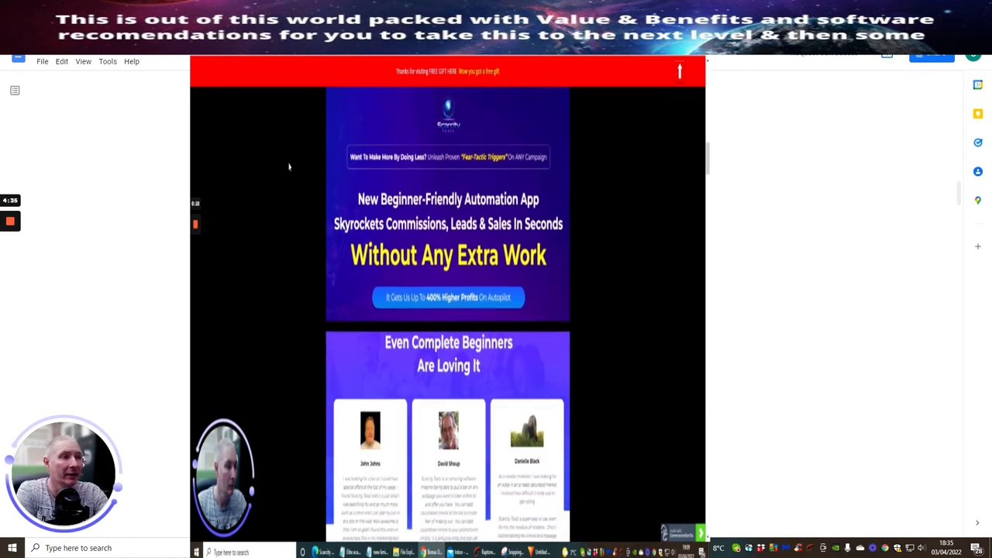
pyautogui.scroll(-3)
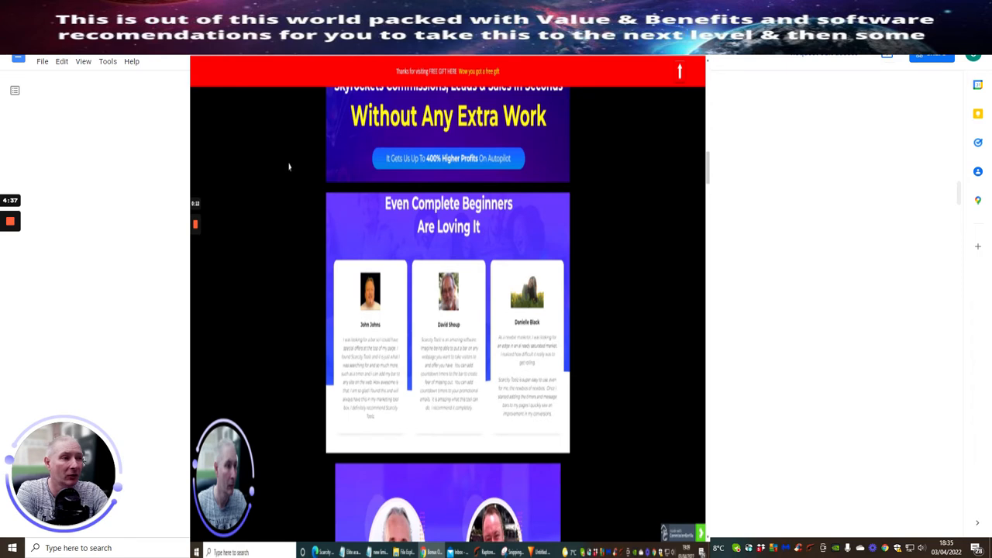
pyautogui.scroll(-3)
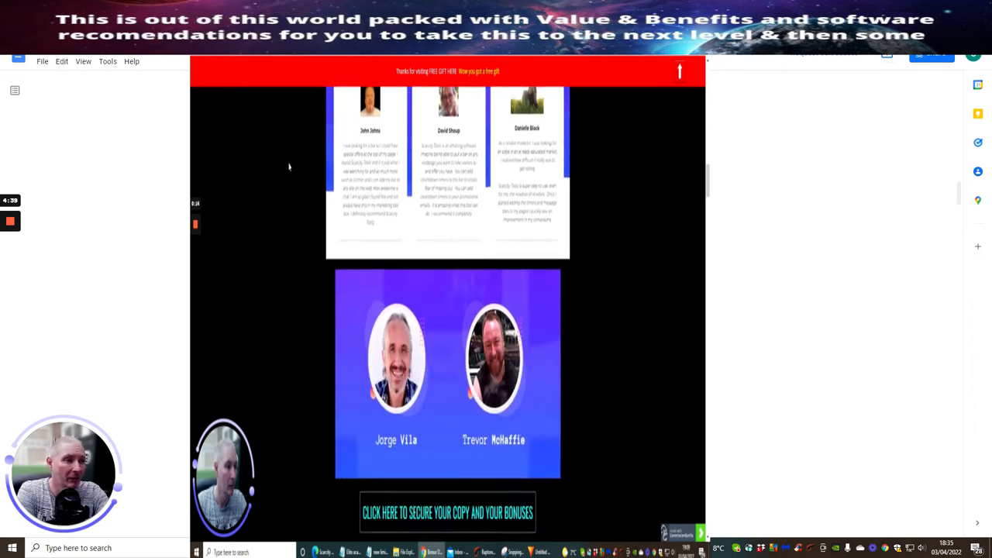
pyautogui.scroll(-3)
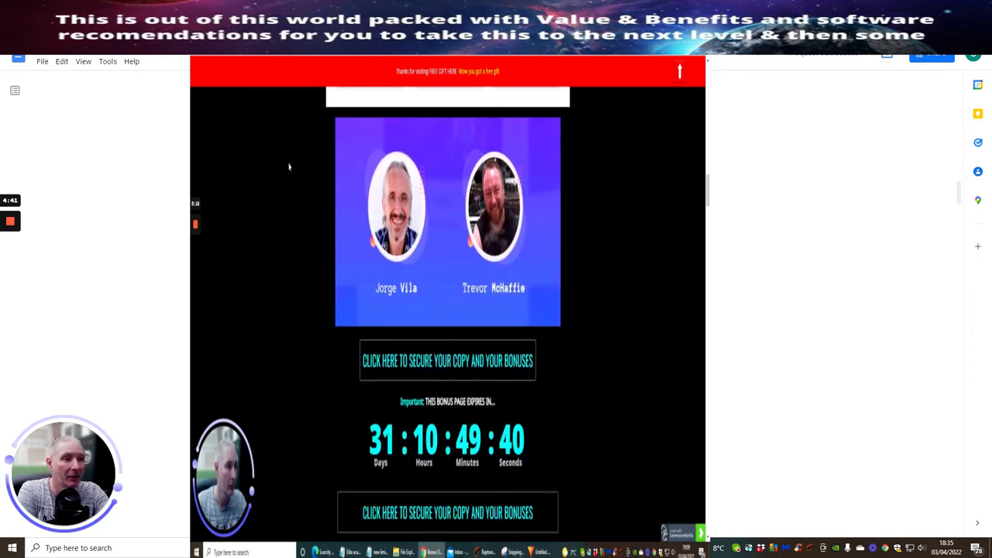
pyautogui.scroll(-3)
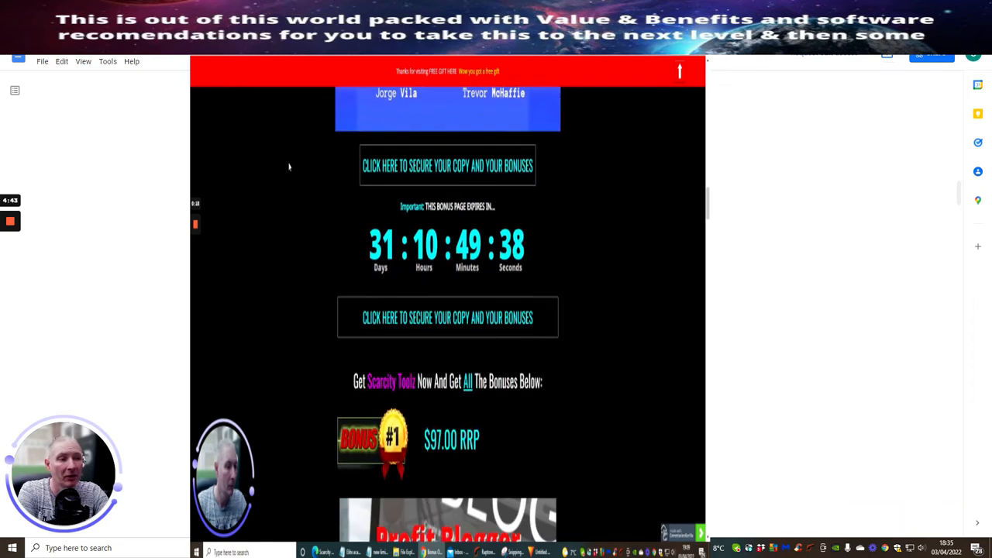
pyautogui.scroll(-3)
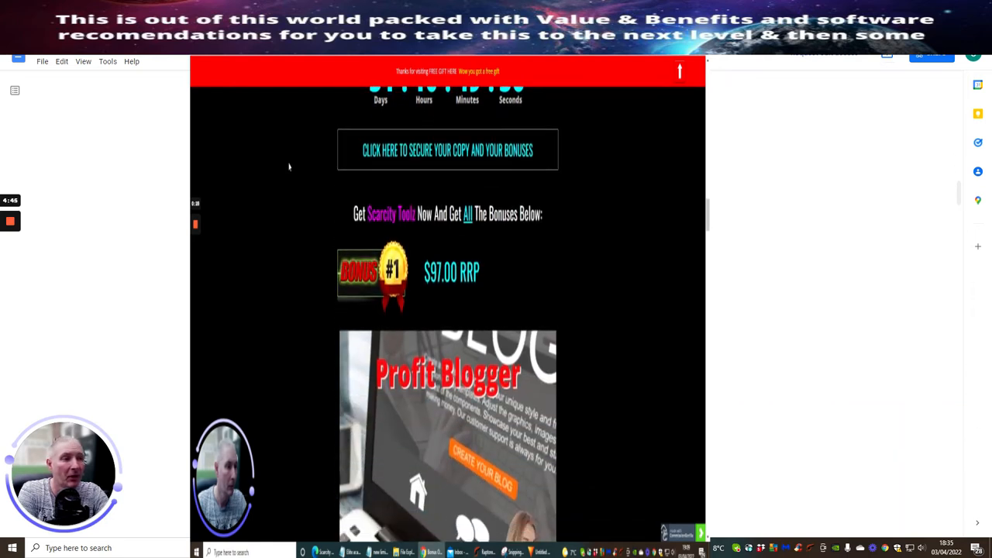
pyautogui.scroll(-3)
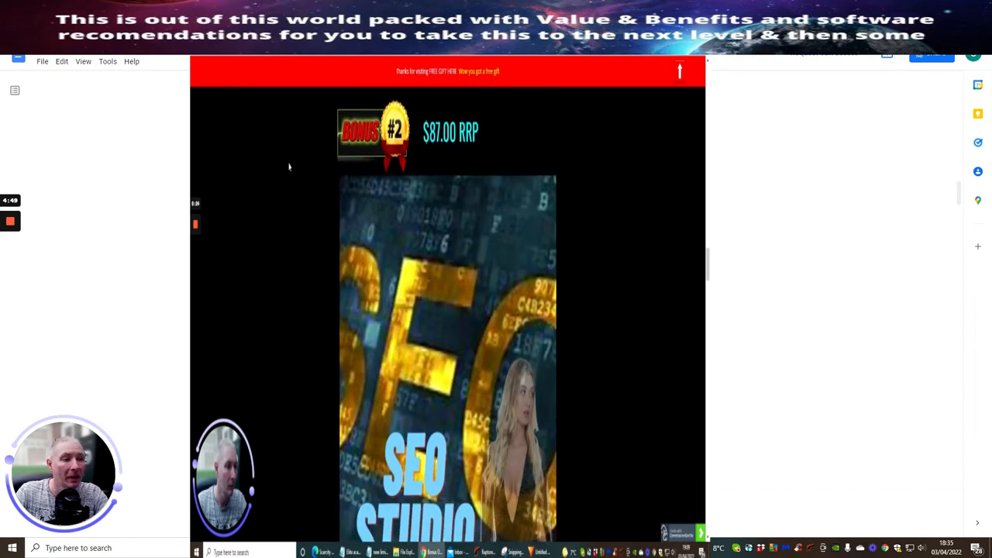
pyautogui.scroll(-3)
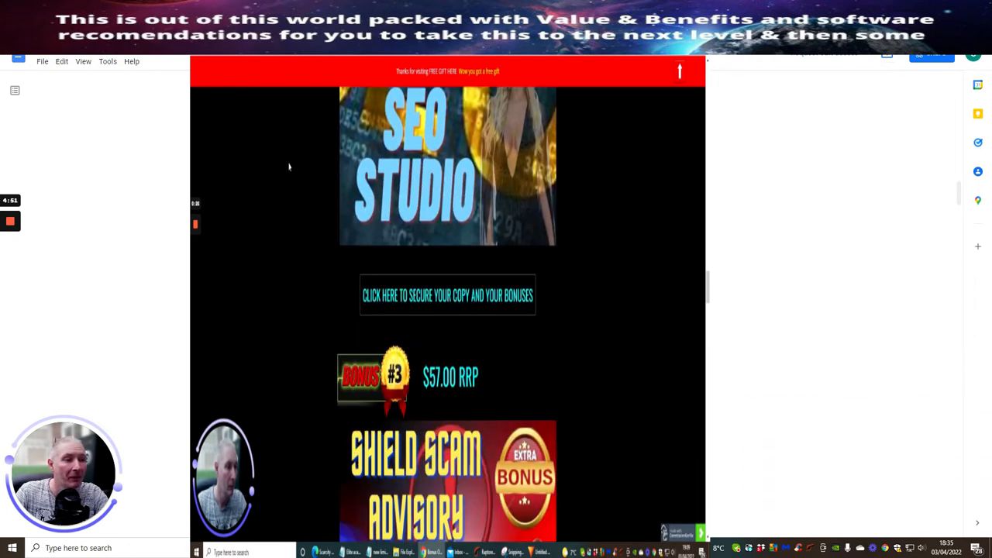
pyautogui.scroll(-3)
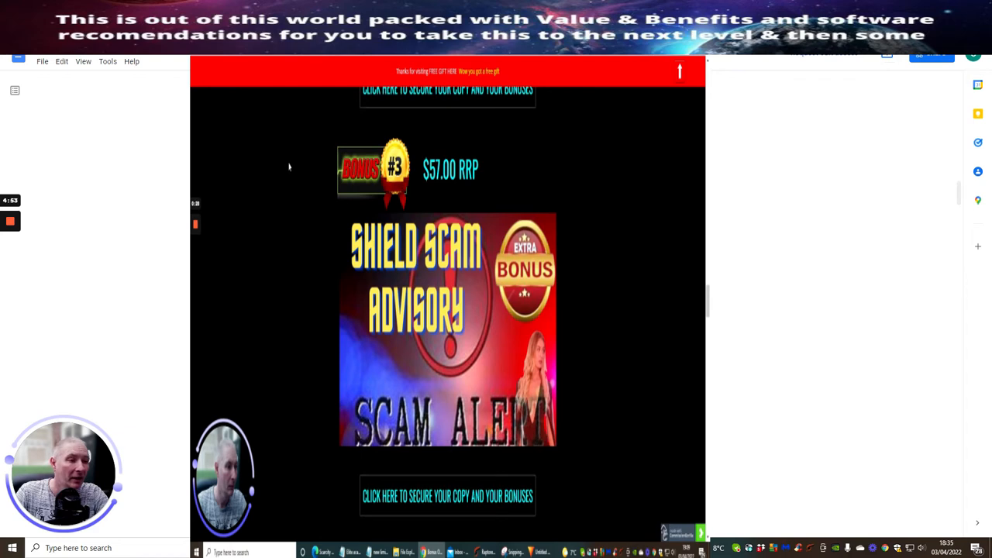
pyautogui.scroll(-3)
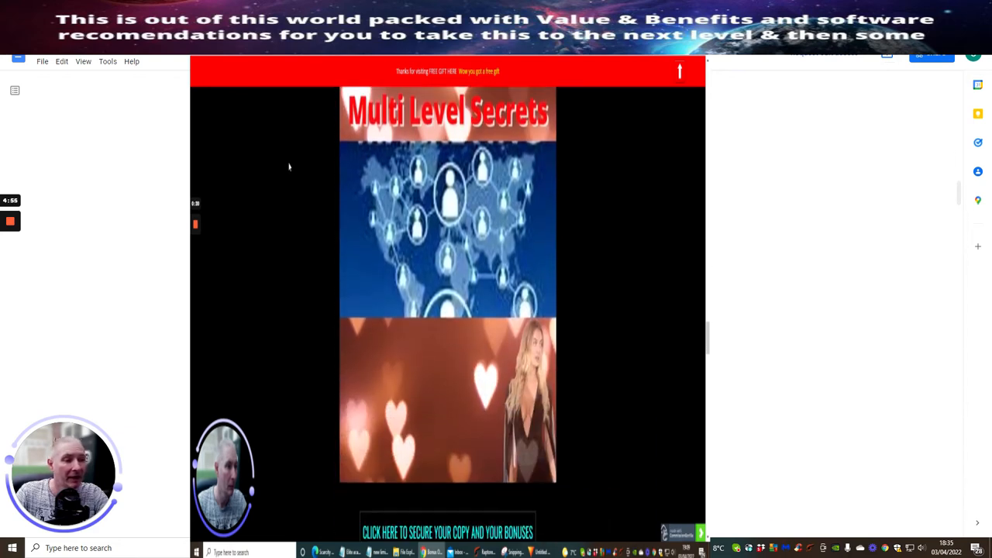
pyautogui.scroll(-3)
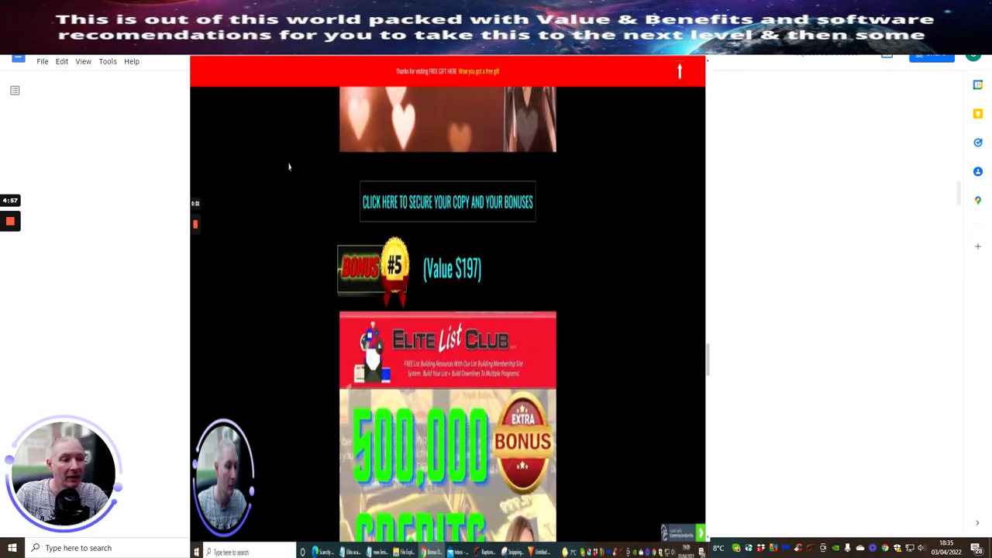
pyautogui.scroll(-3)
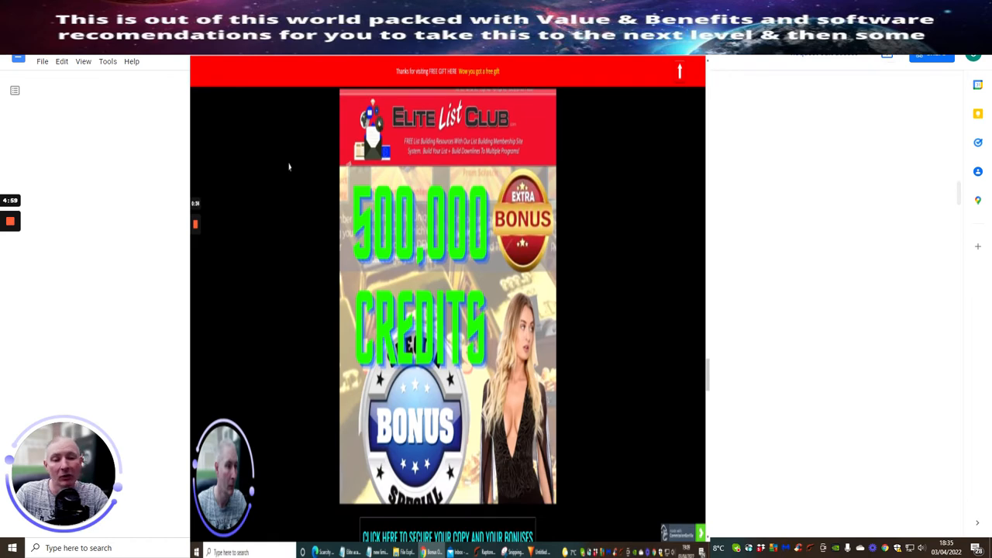
pyautogui.scroll(-3)
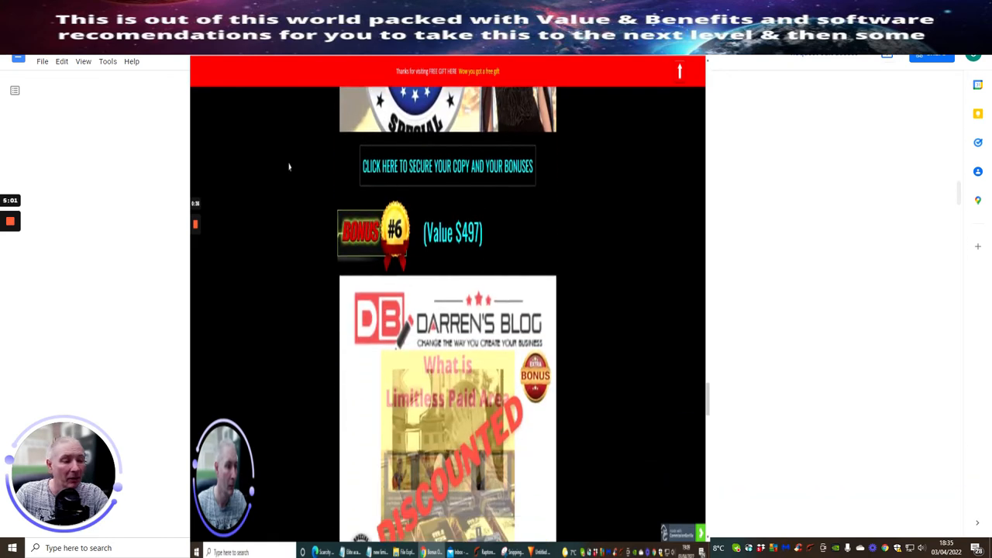
pyautogui.scroll(-3)
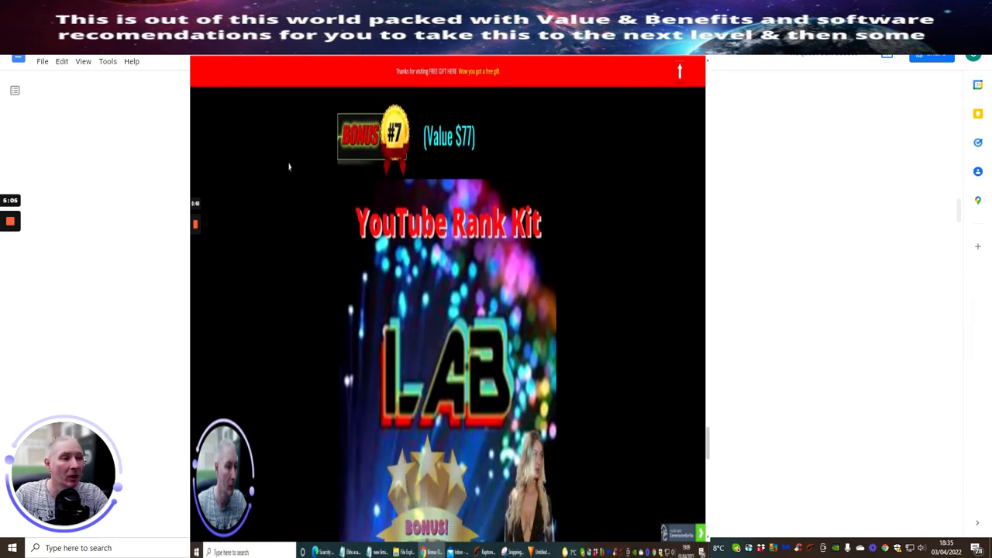
pyautogui.scroll(-3)
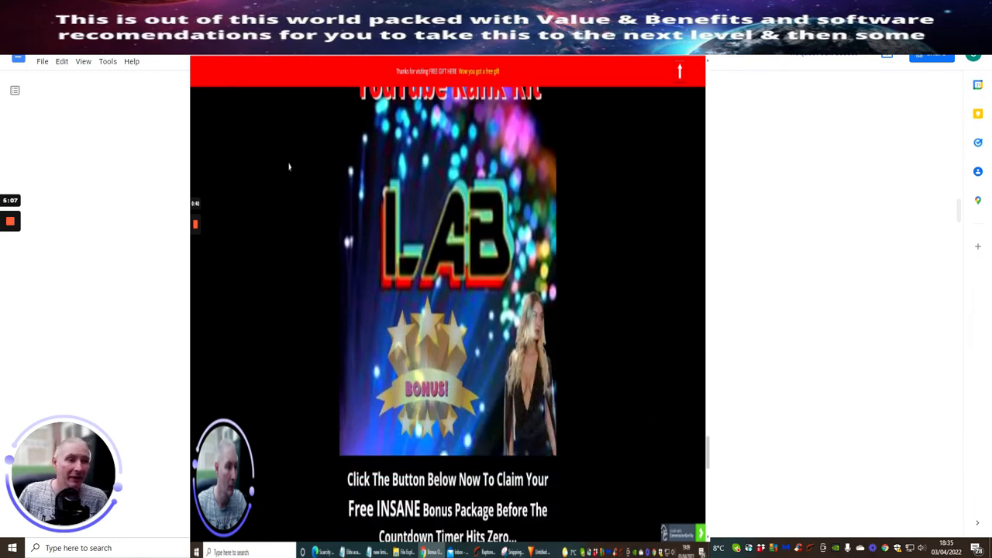
# Step: Scroll through the sales page hero about the all-in-one conversion booster
pyautogui.scroll(-3)
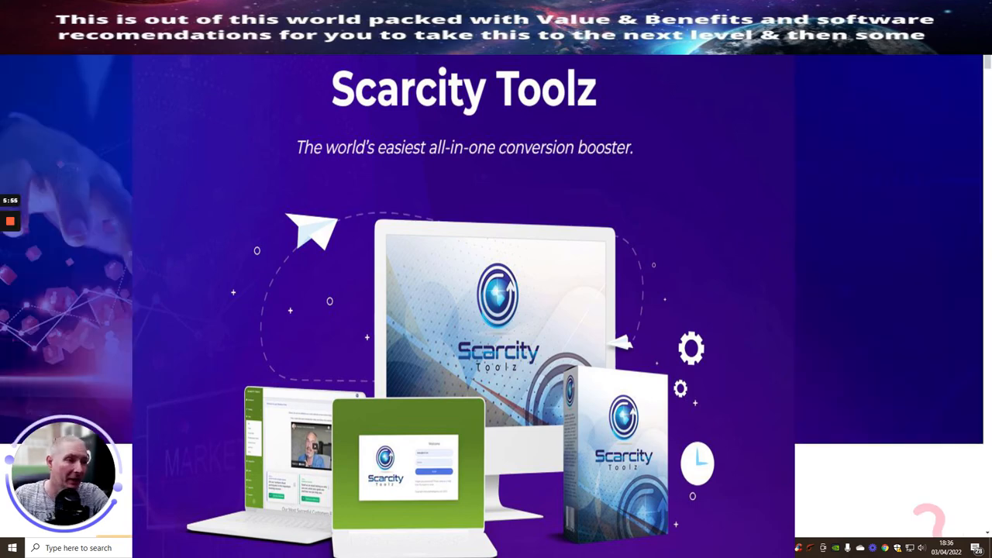
pyautogui.scroll(-3)
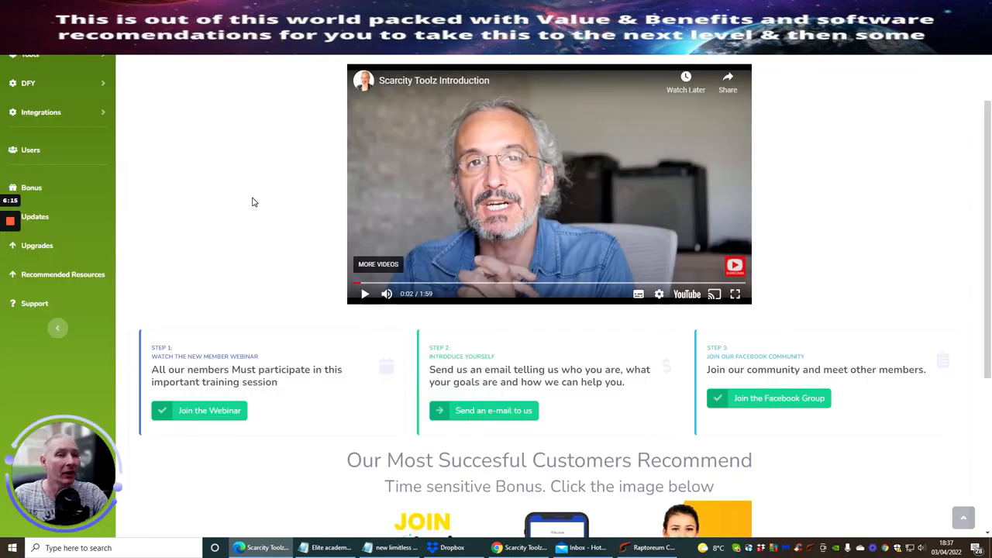
# Step: Expand Tools in the sidebar and open Scarcity Bar, listing eight active bars
pyautogui.scroll(3)
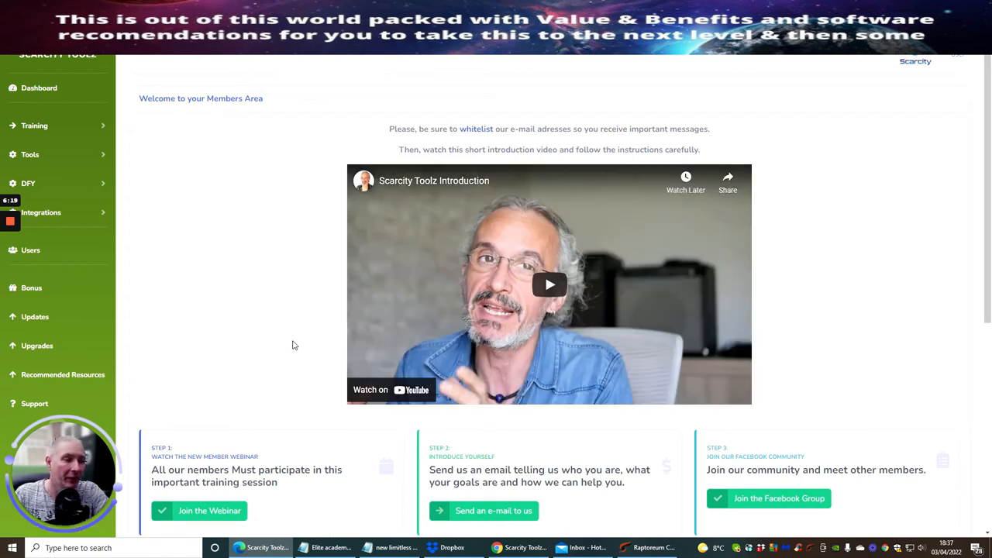
pyautogui.moveTo(471, 304)
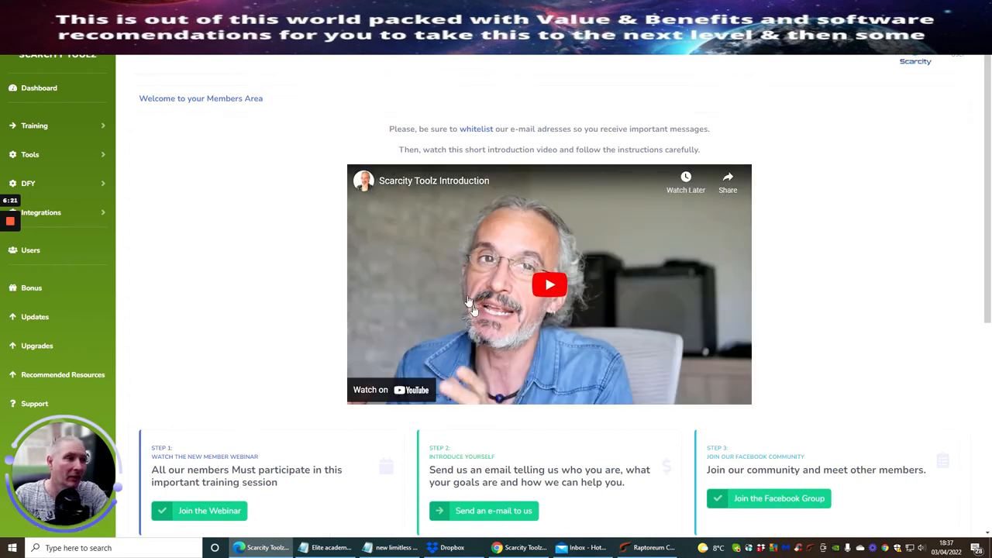
pyautogui.click(30, 155)
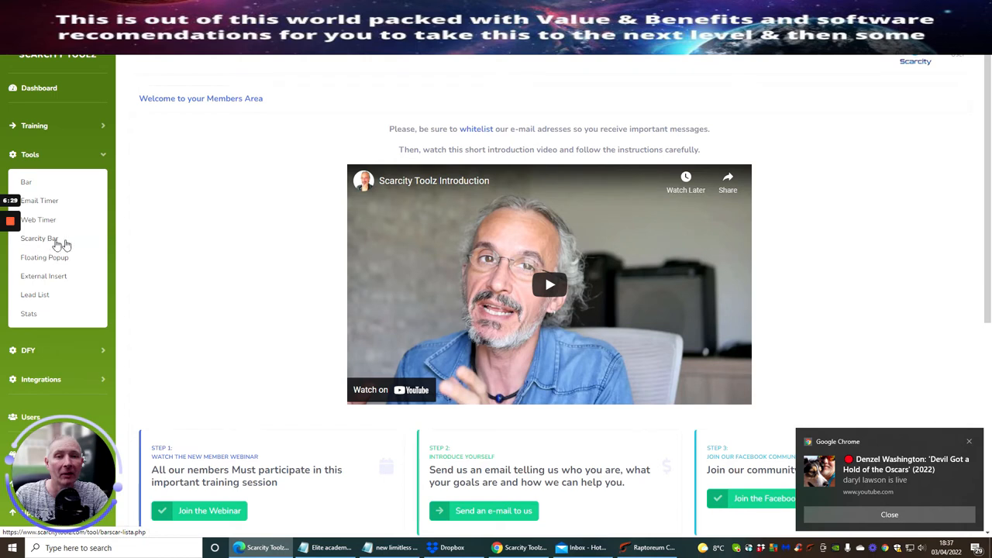
pyautogui.click(38, 238)
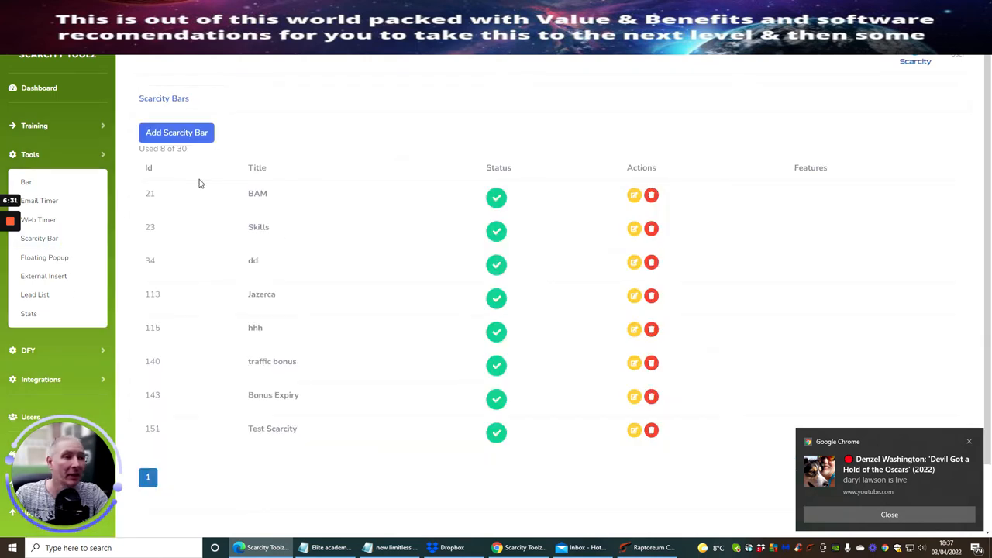
pyautogui.moveTo(517, 473)
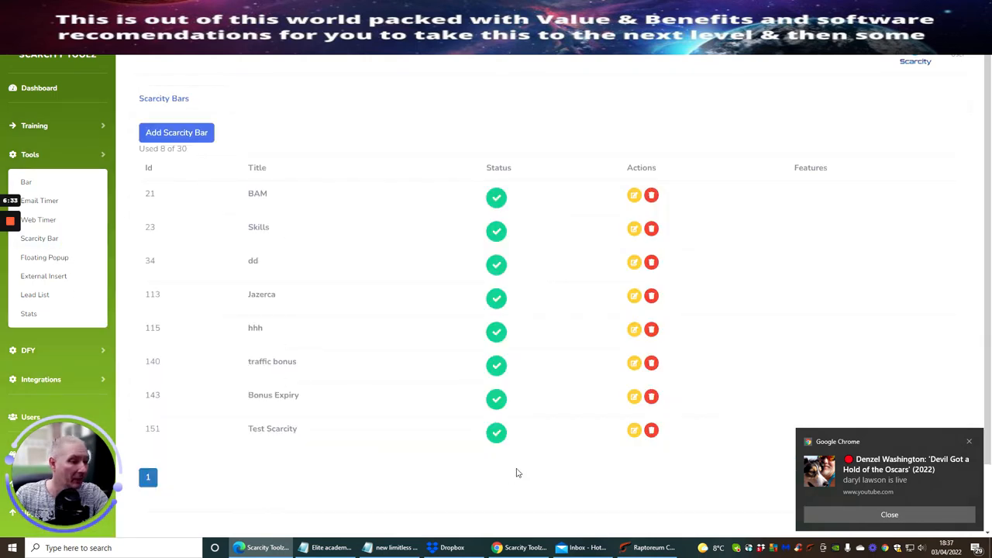
pyautogui.moveTo(496, 432)
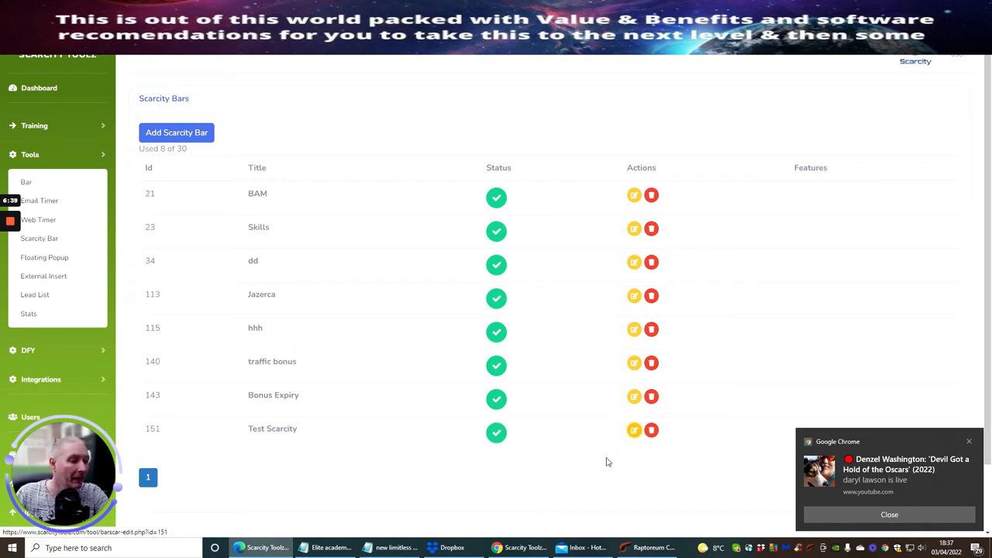
# Step: Edit the Test Scarcity bar and show its HTML embed code under Use
pyautogui.click(633, 430)
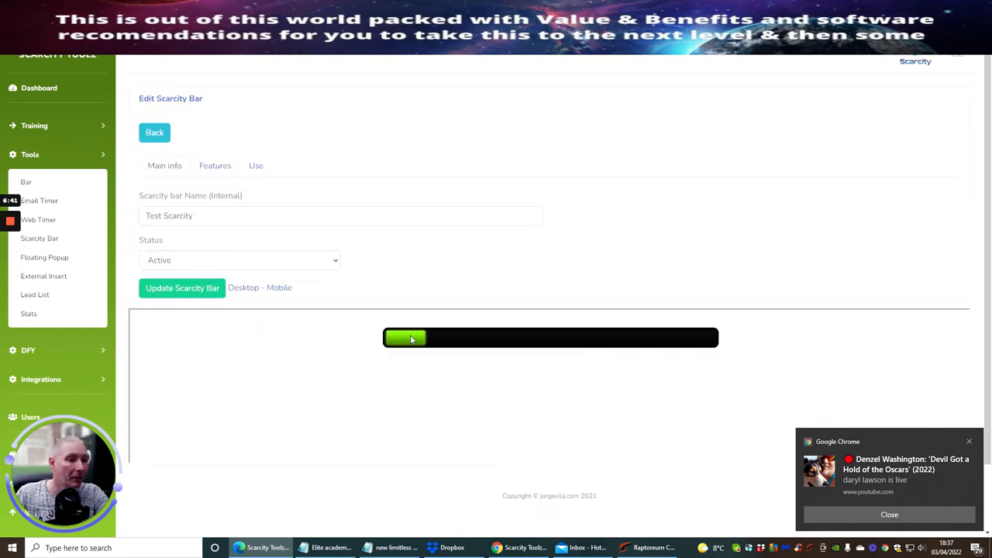
pyautogui.moveTo(375, 334)
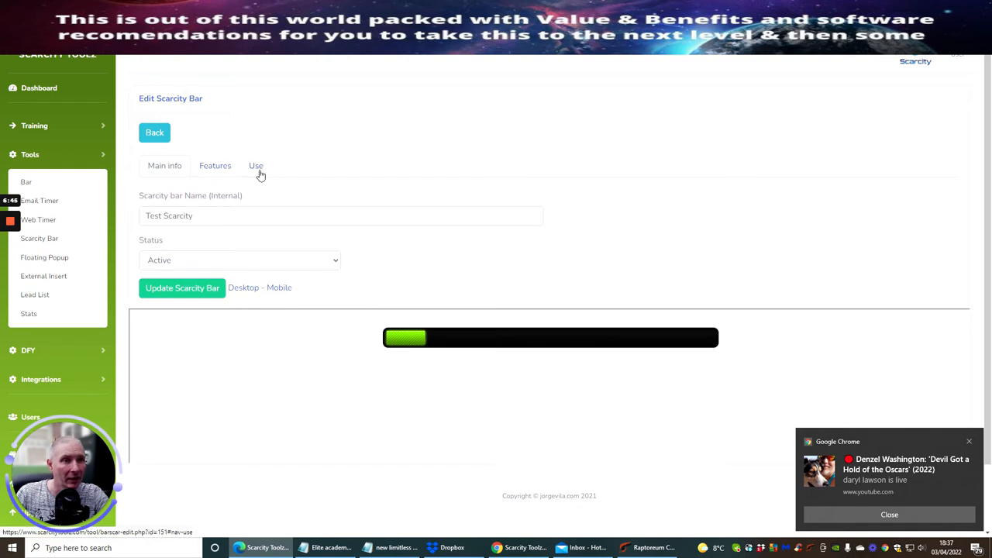
pyautogui.click(256, 165)
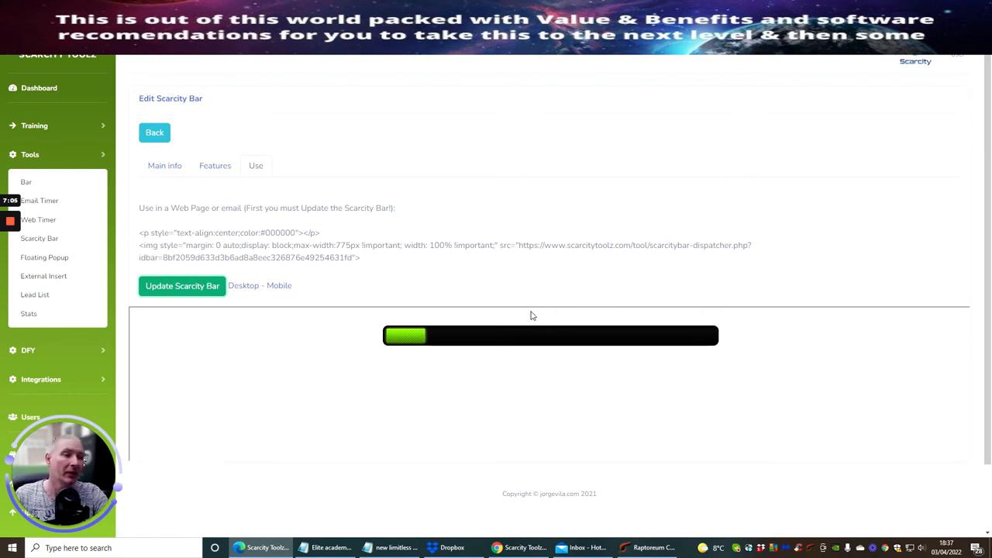
pyautogui.moveTo(337, 410)
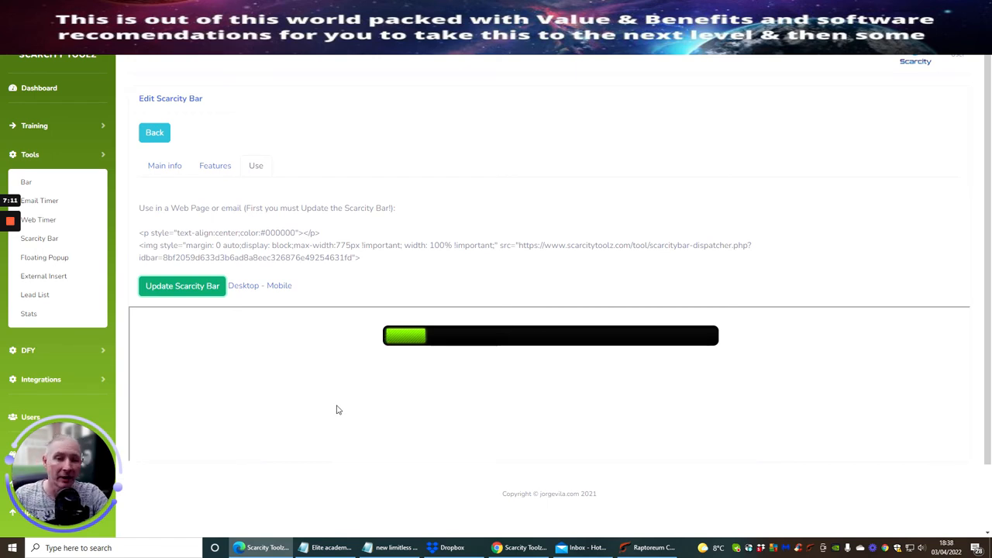
pyautogui.moveTo(328, 396)
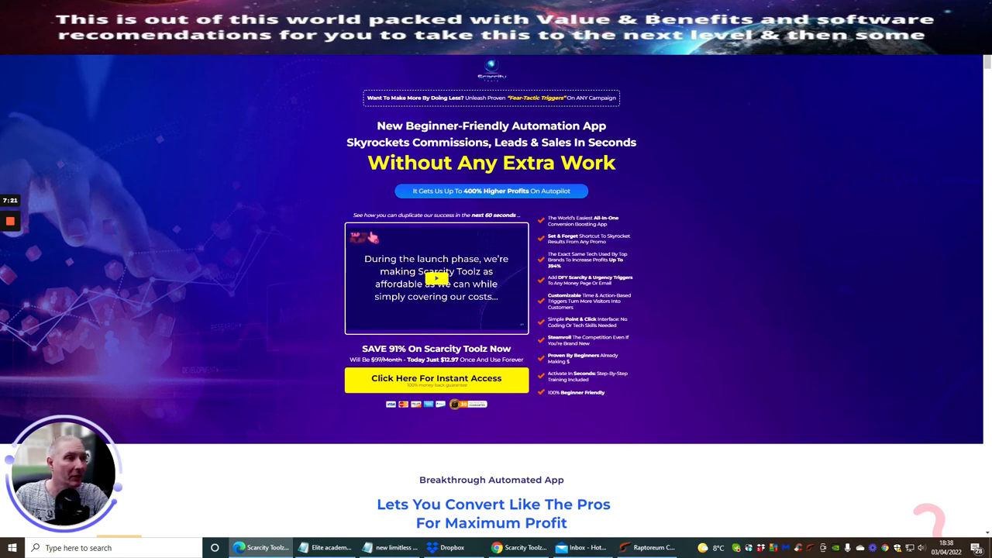
pyautogui.moveTo(617, 182)
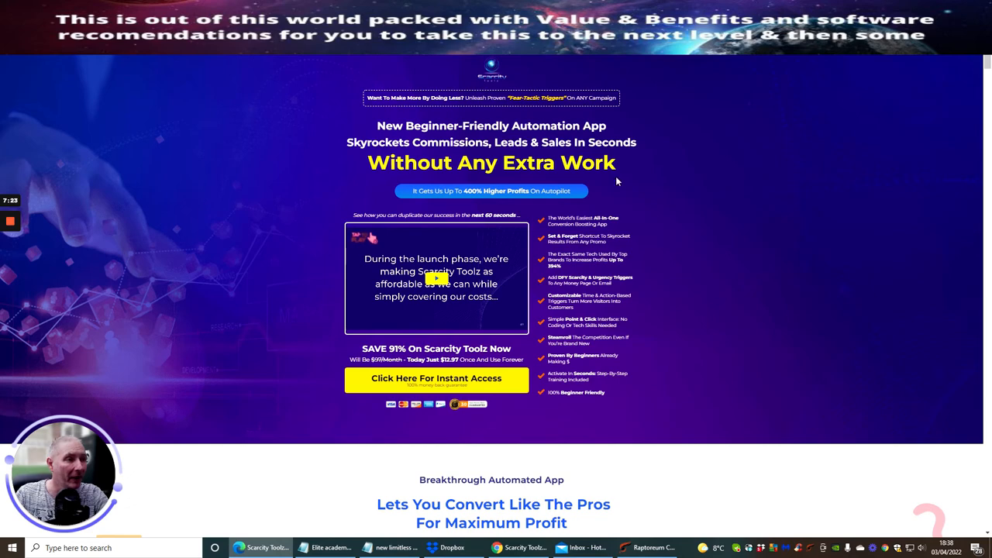
# Step: Scroll through the headline, testimonials, 3 steps and benefits to the 91% discount offer
pyautogui.scroll(-3)
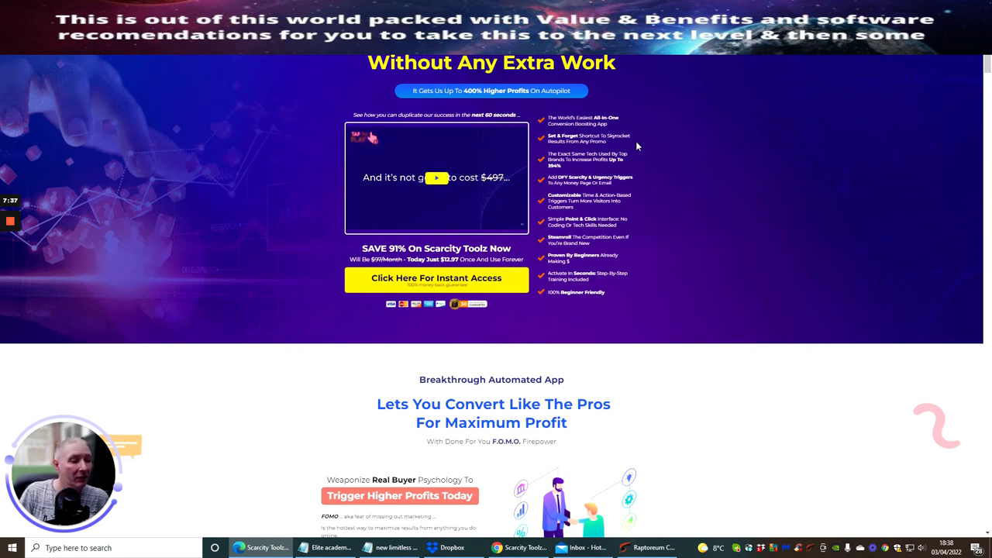
pyautogui.scroll(-3)
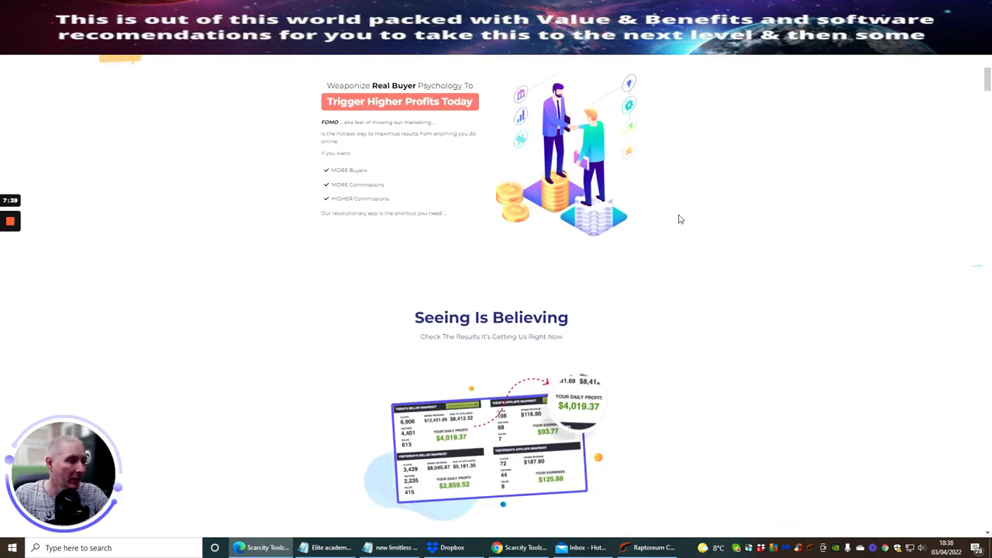
pyautogui.scroll(-3)
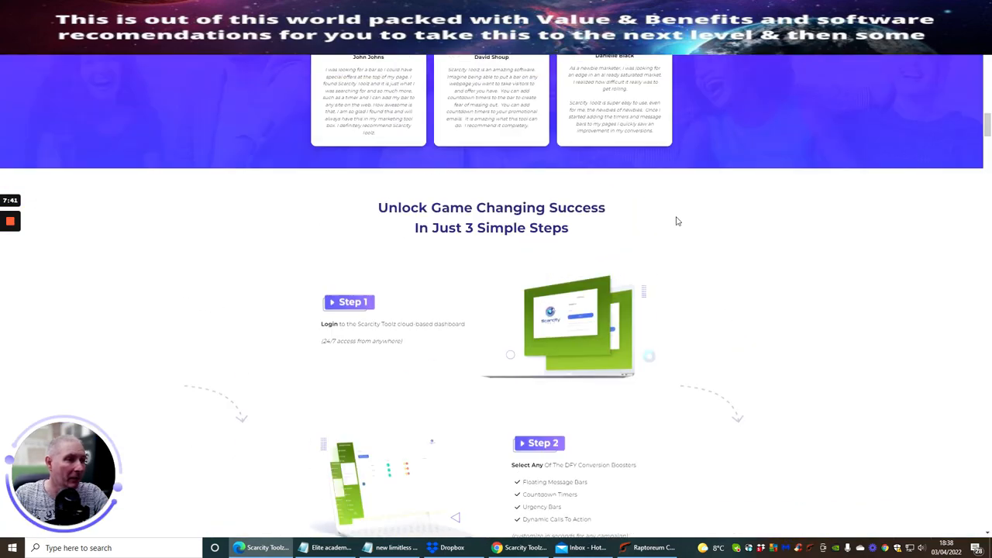
pyautogui.scroll(3)
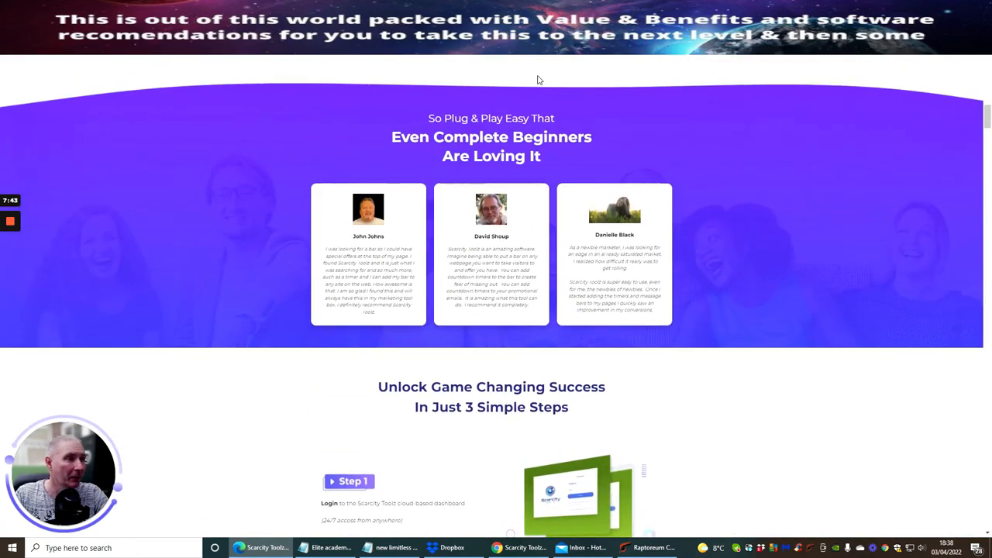
pyautogui.moveTo(684, 260)
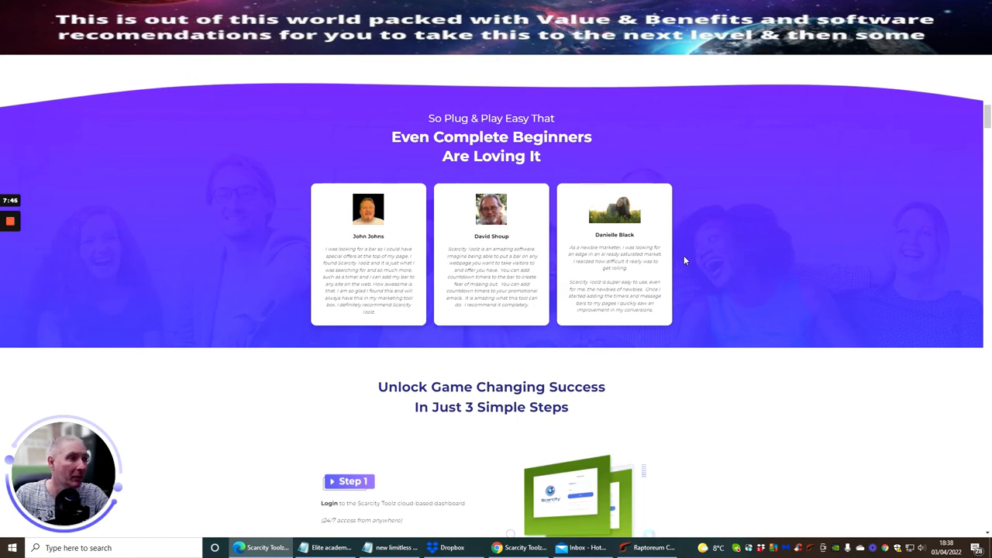
pyautogui.moveTo(663, 204)
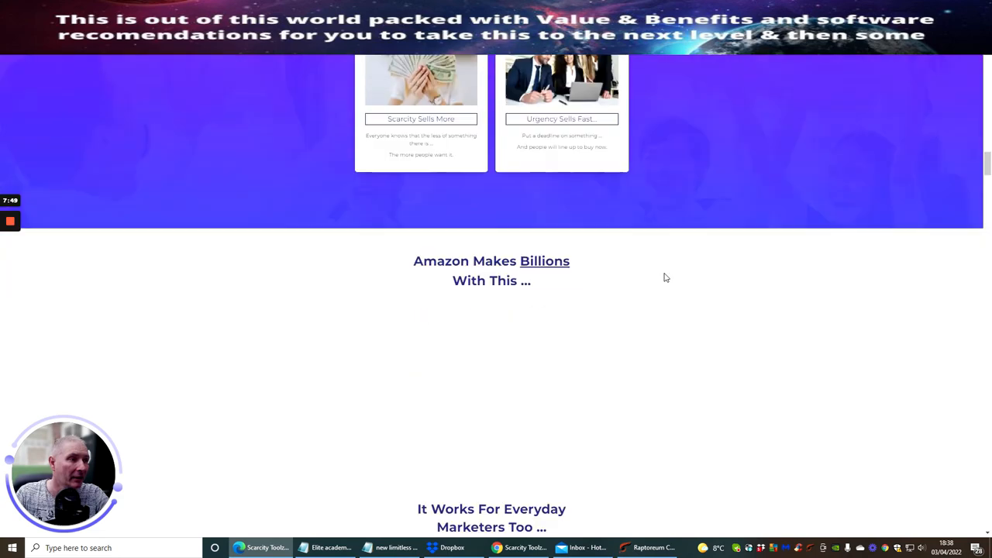
pyautogui.scroll(-3)
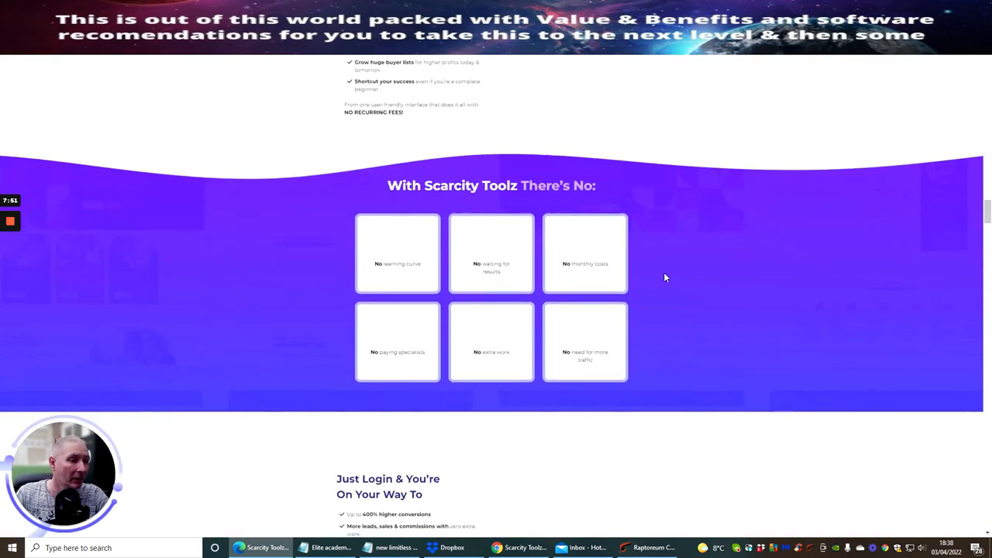
pyautogui.scroll(-3)
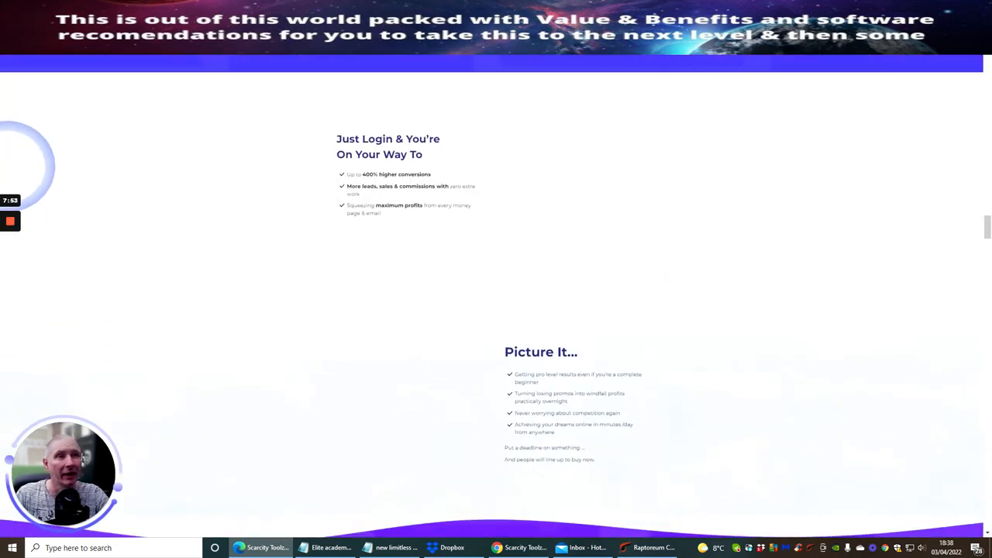
pyautogui.scroll(-3)
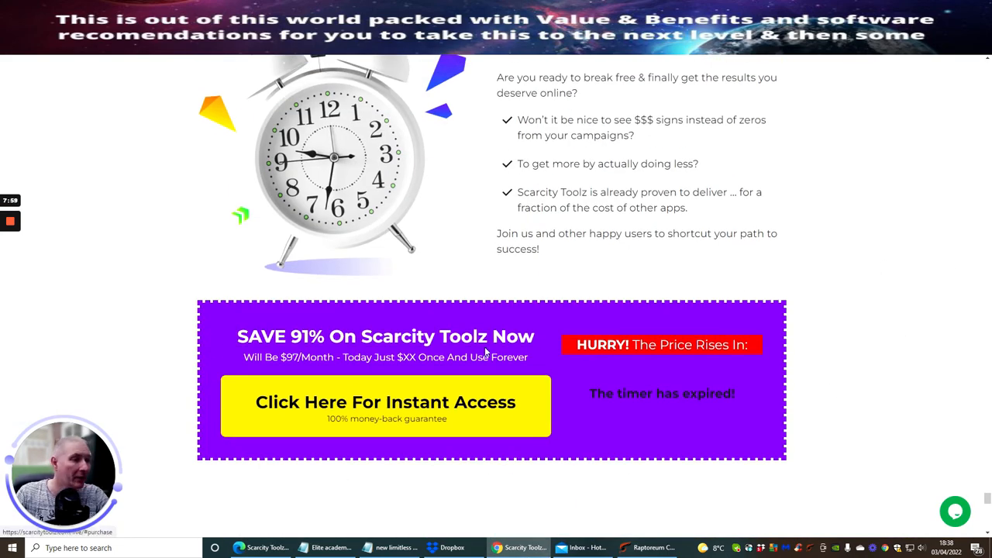
# Step: Scroll past the SAVE 91% banner to the $12.97 Simple and $17.95 UNLIMITED plans
pyautogui.scroll(-3)
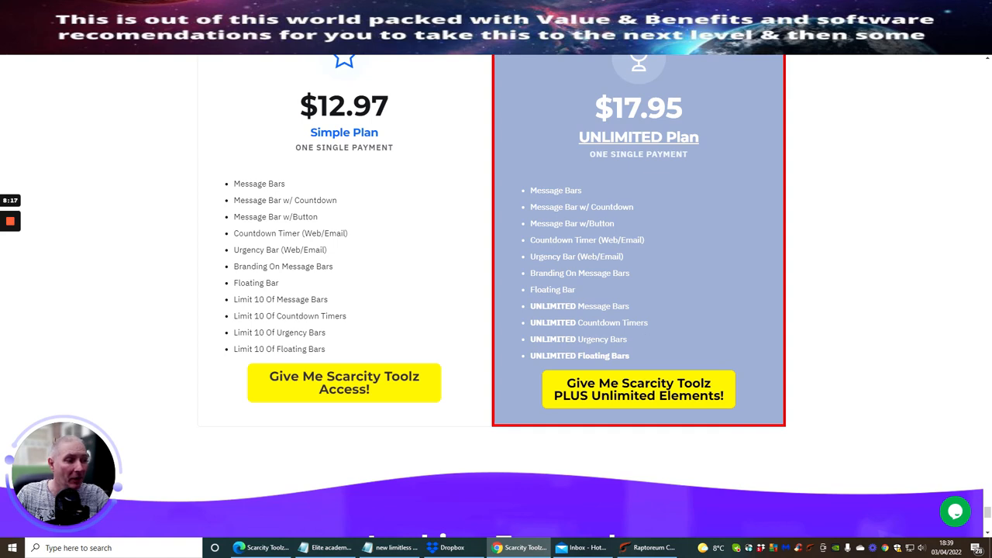
pyautogui.moveTo(676, 338)
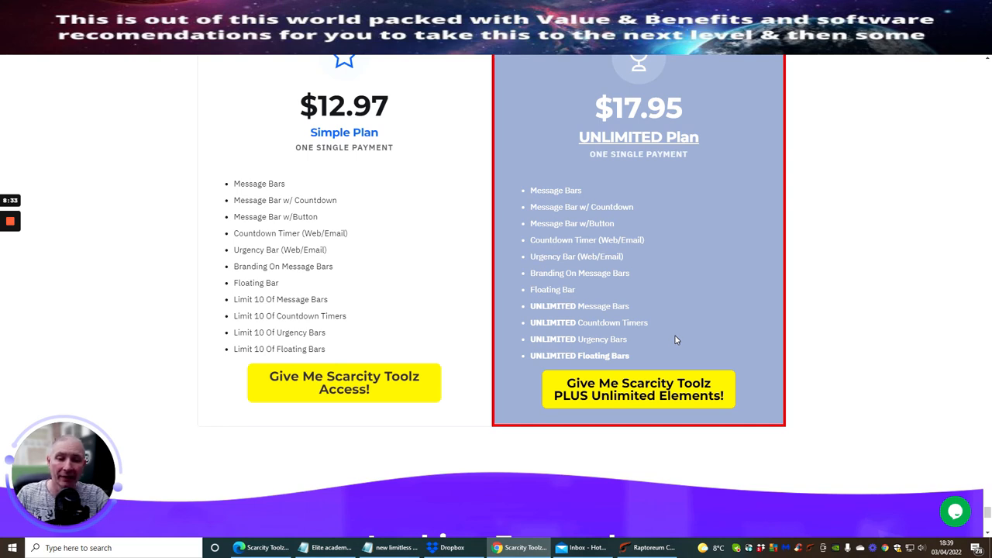
pyautogui.moveTo(671, 304)
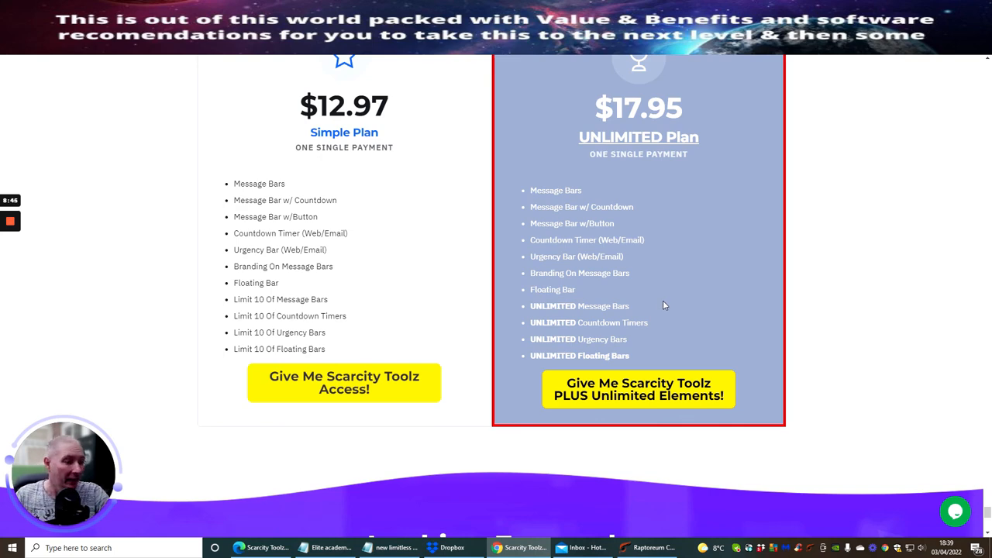
pyautogui.scroll(3)
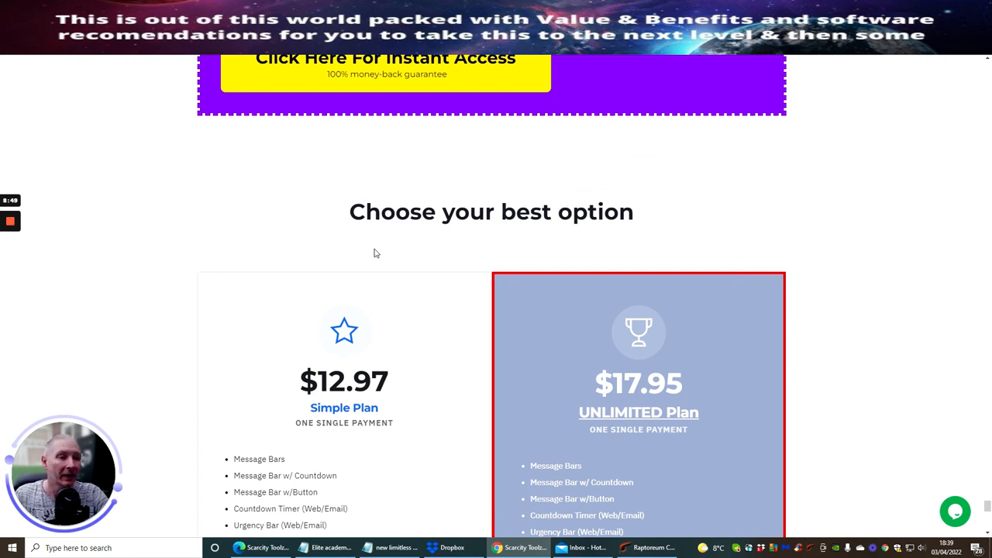
# Step: Scroll past the money-back guarantee to the Inbox Equalizer Reloaded App and Impulse Buying Triggers bonuses
pyautogui.scroll(3)
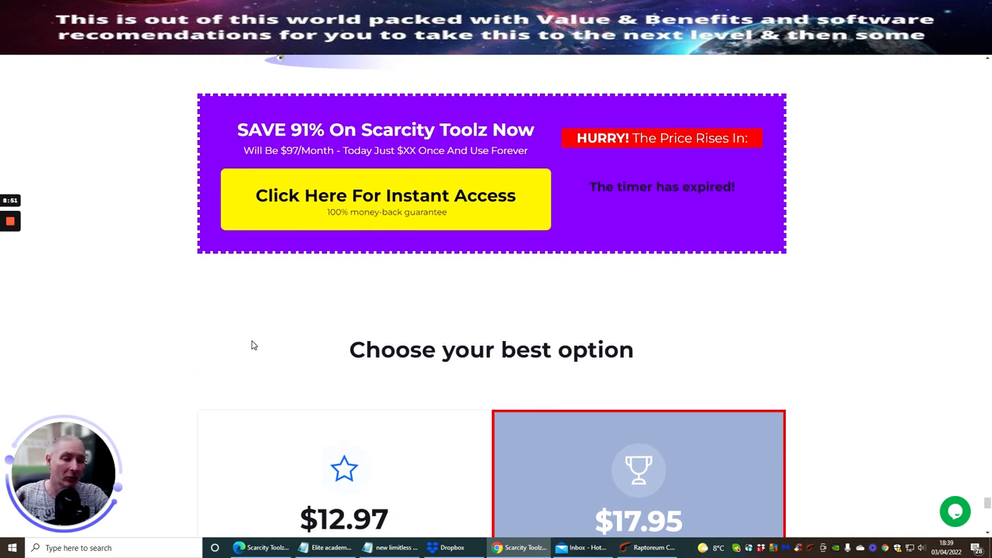
pyautogui.moveTo(282, 334)
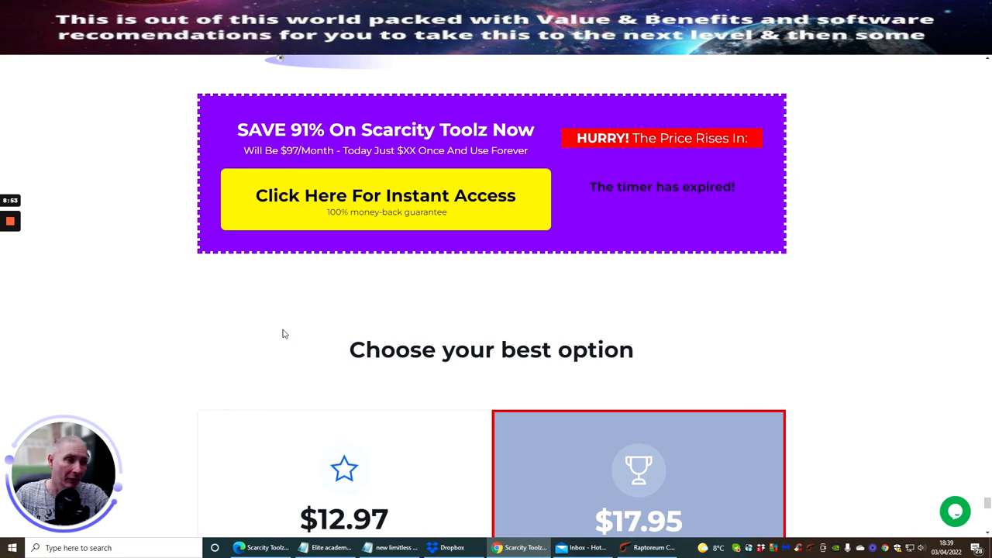
pyautogui.scroll(3)
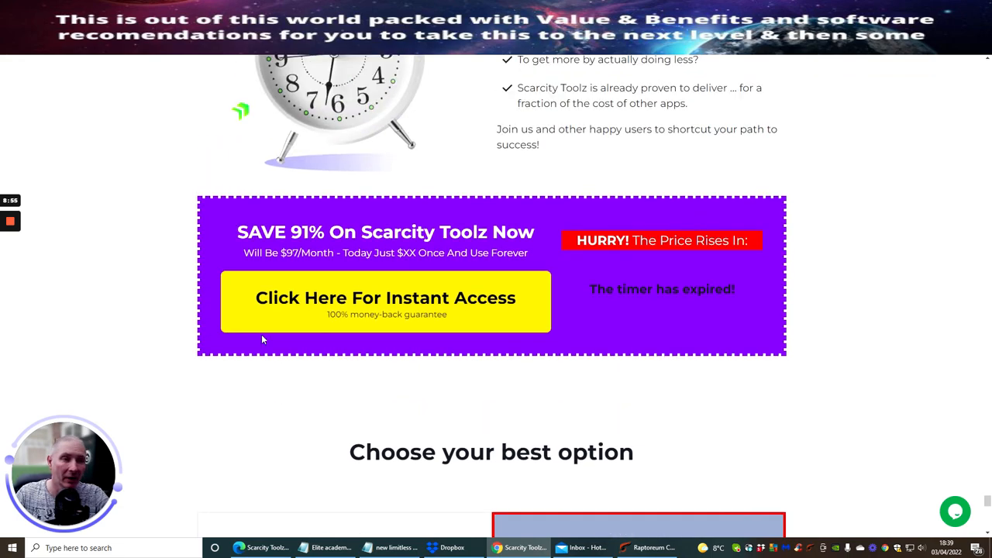
pyautogui.scroll(-3)
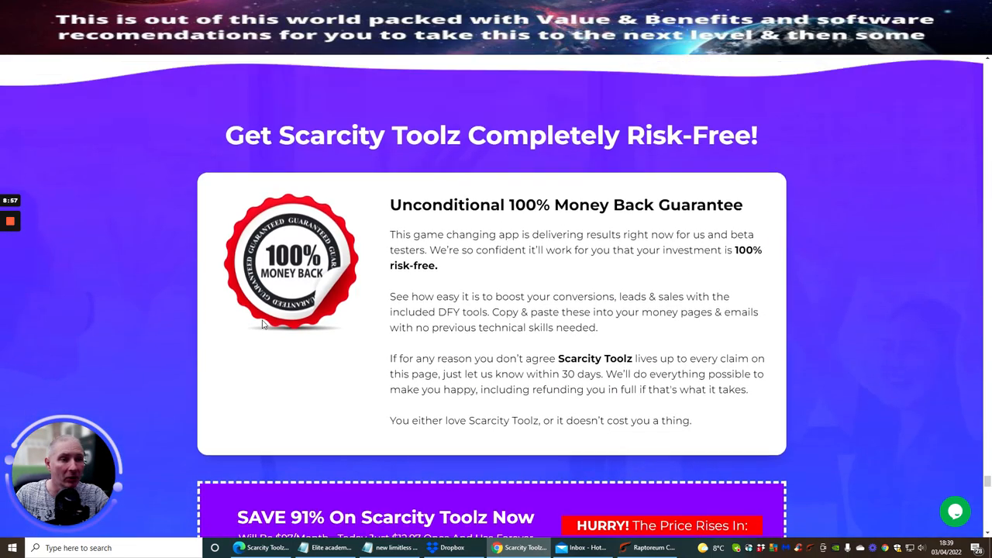
pyautogui.scroll(-3)
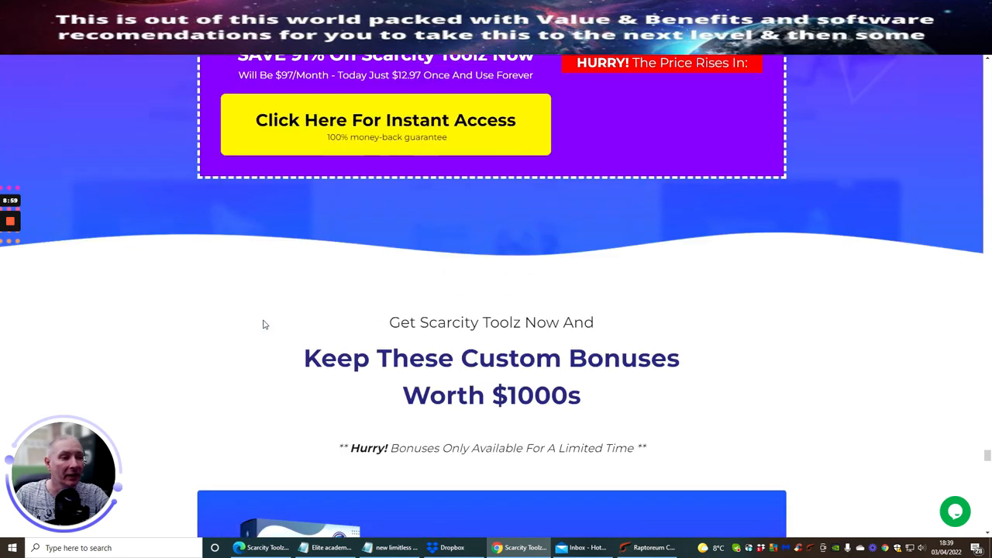
pyautogui.scroll(-3)
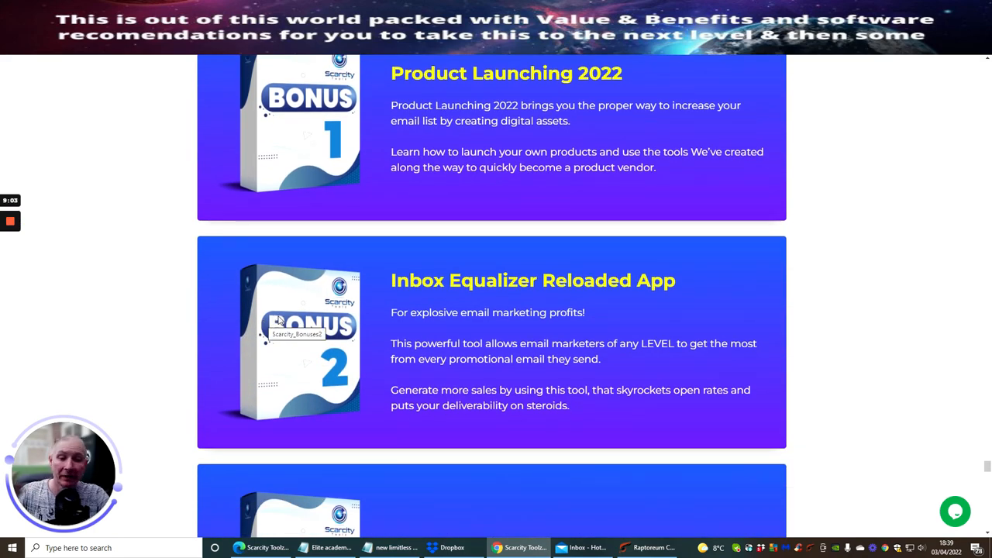
pyautogui.moveTo(293, 308)
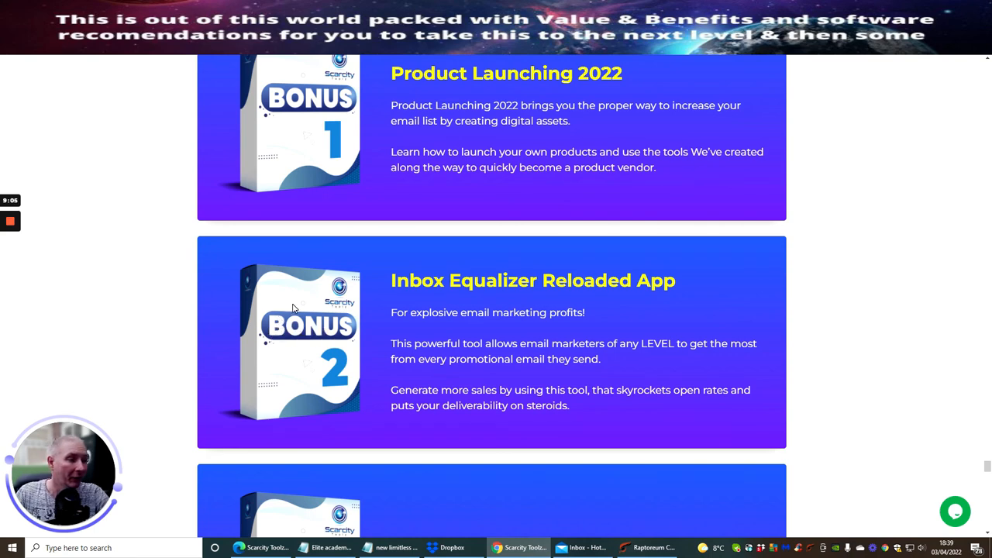
pyautogui.scroll(-3)
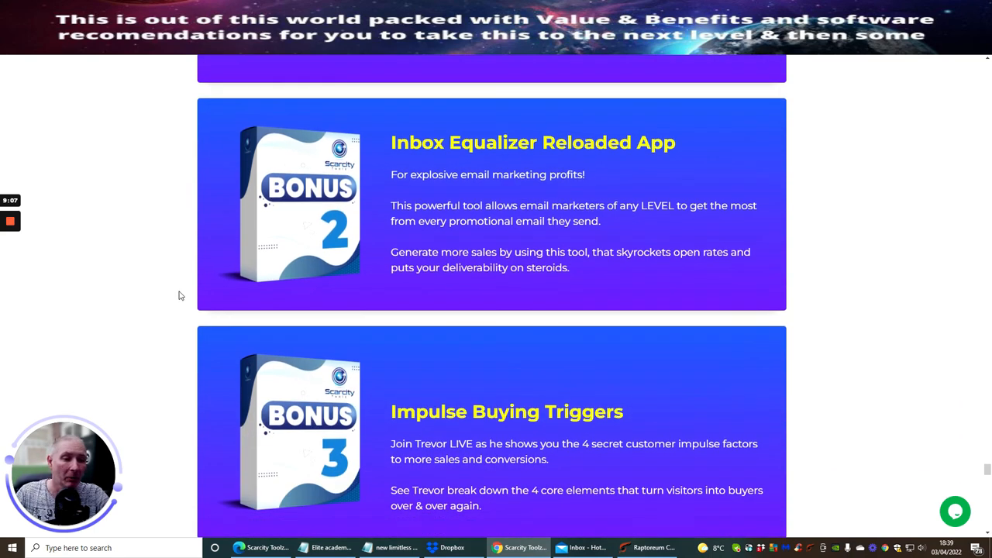
pyautogui.scroll(-3)
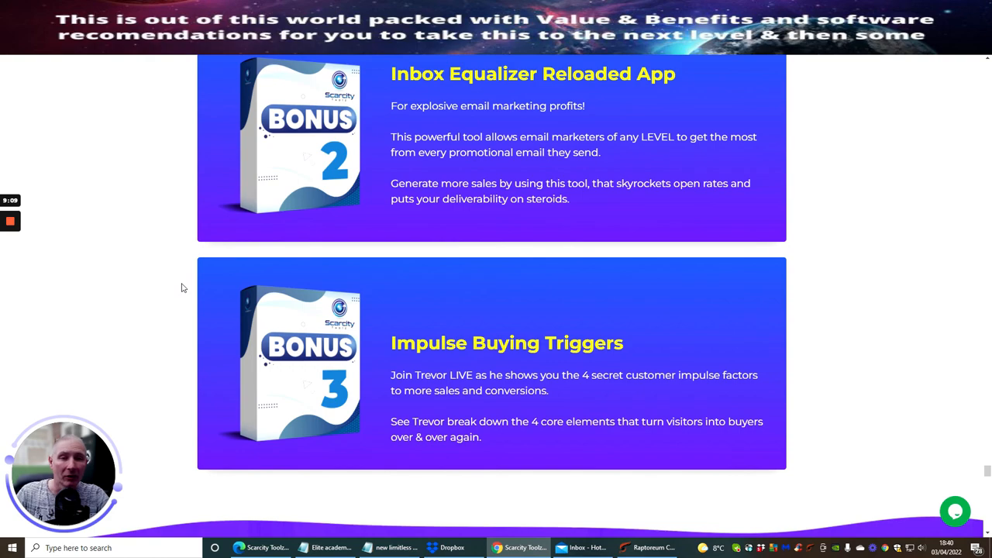